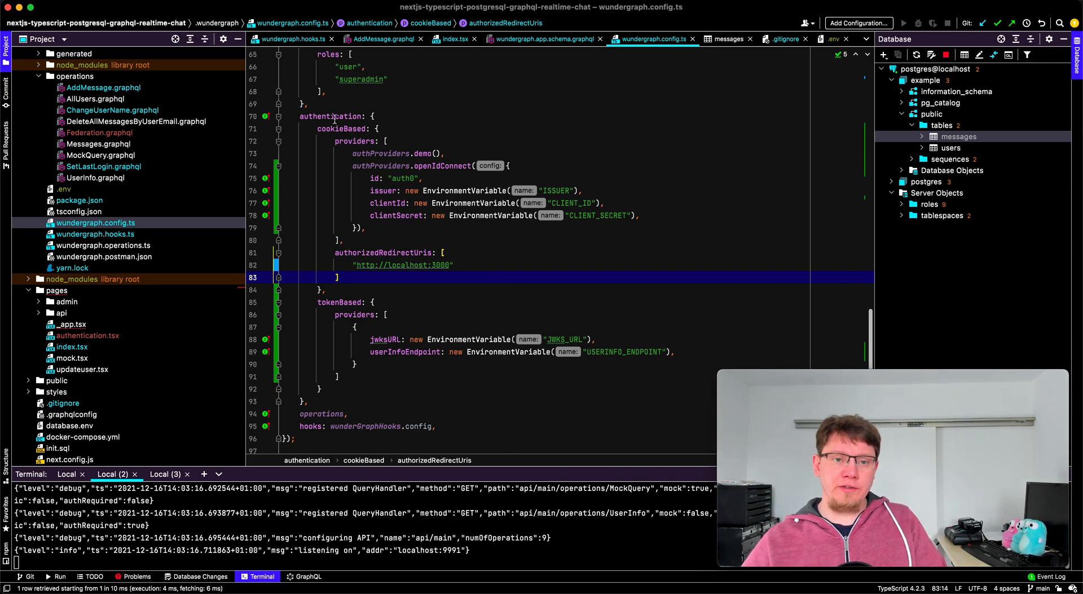
# Step: Log in to WunderChat at localhost:3000 via GitHub, showing the roles user and superadmin
pyautogui.click(334, 117)
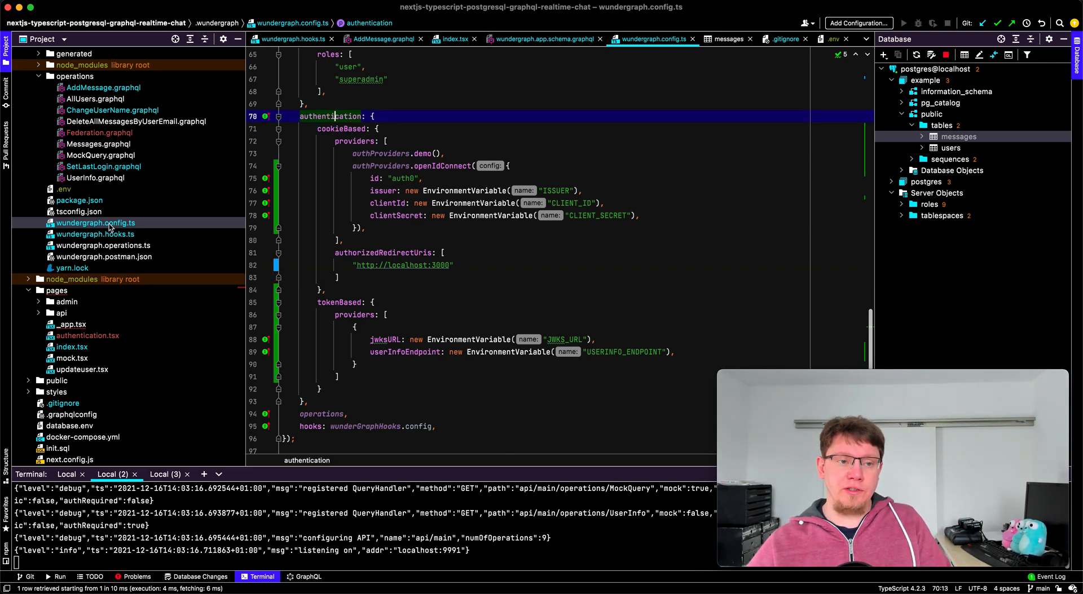
pyautogui.click(421, 228)
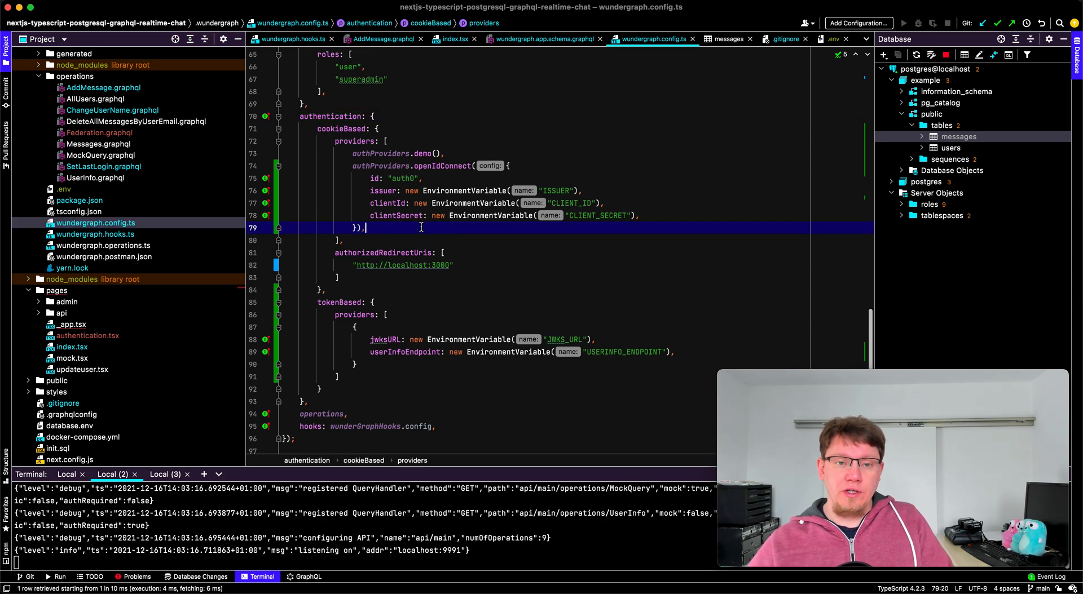
pyautogui.click(339, 128)
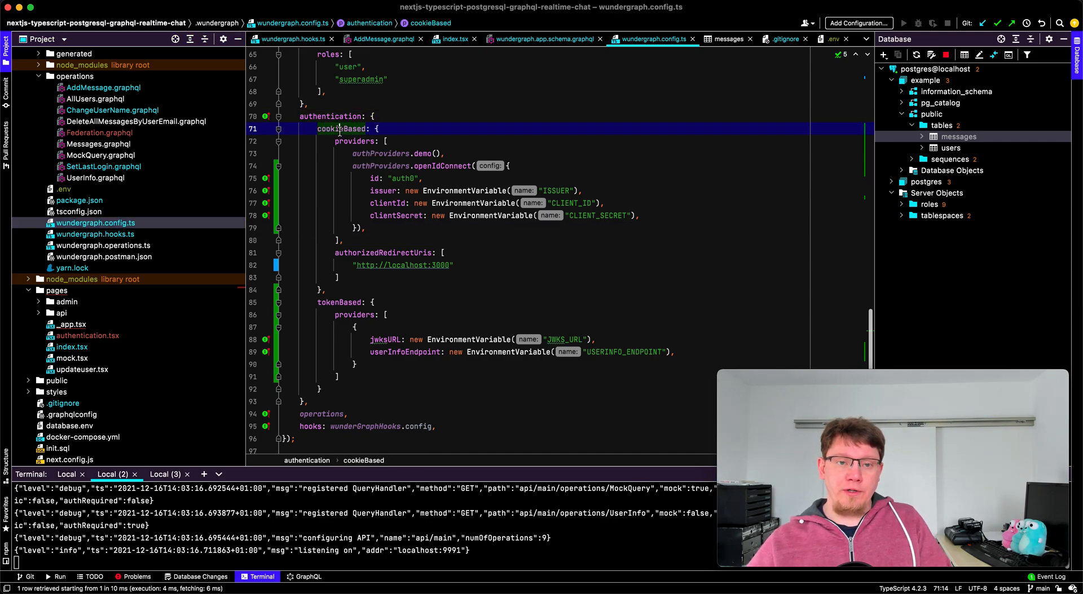
pyautogui.click(338, 302)
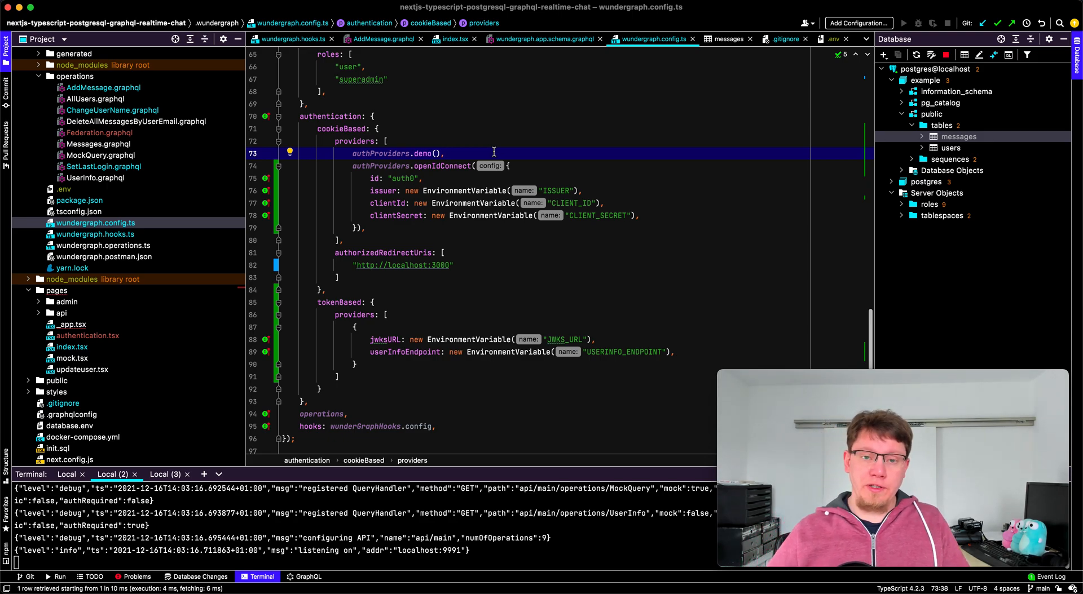
pyautogui.click(429, 166)
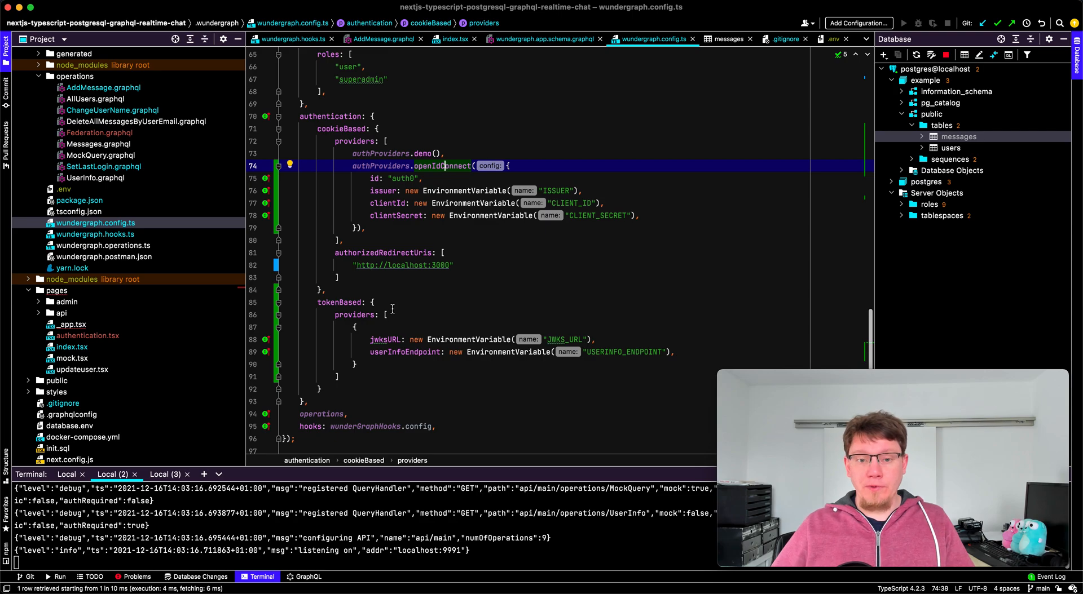
pyautogui.click(354, 314)
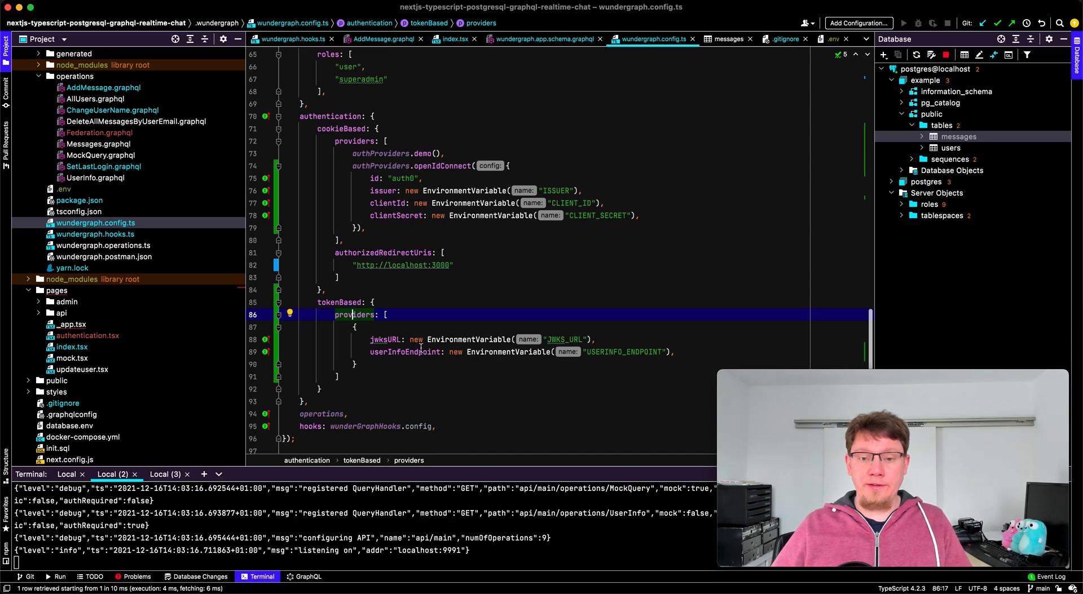
pyautogui.click(386, 339)
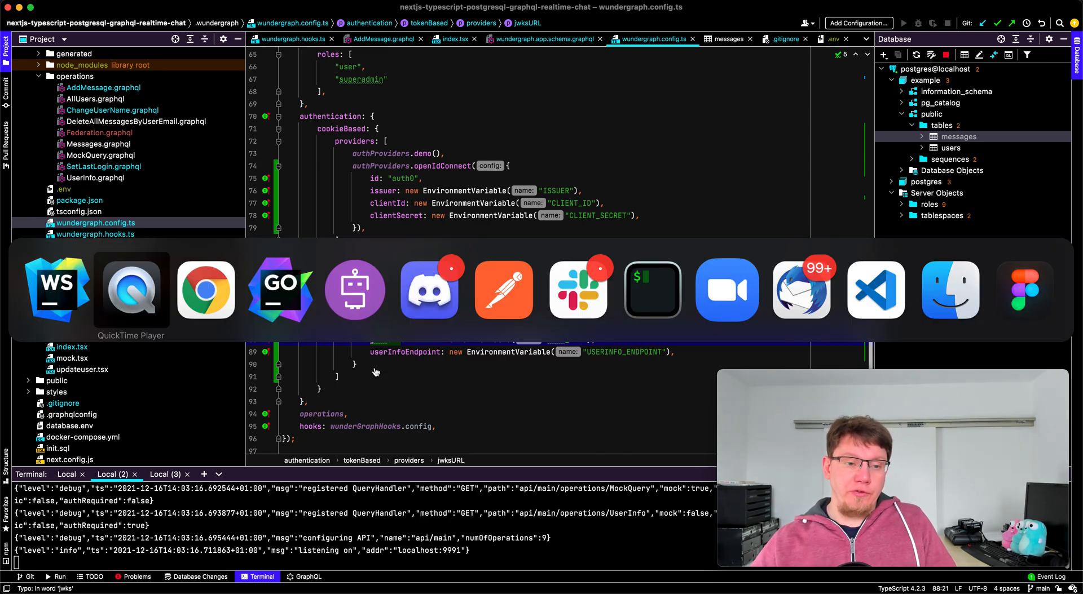
pyautogui.click(205, 288)
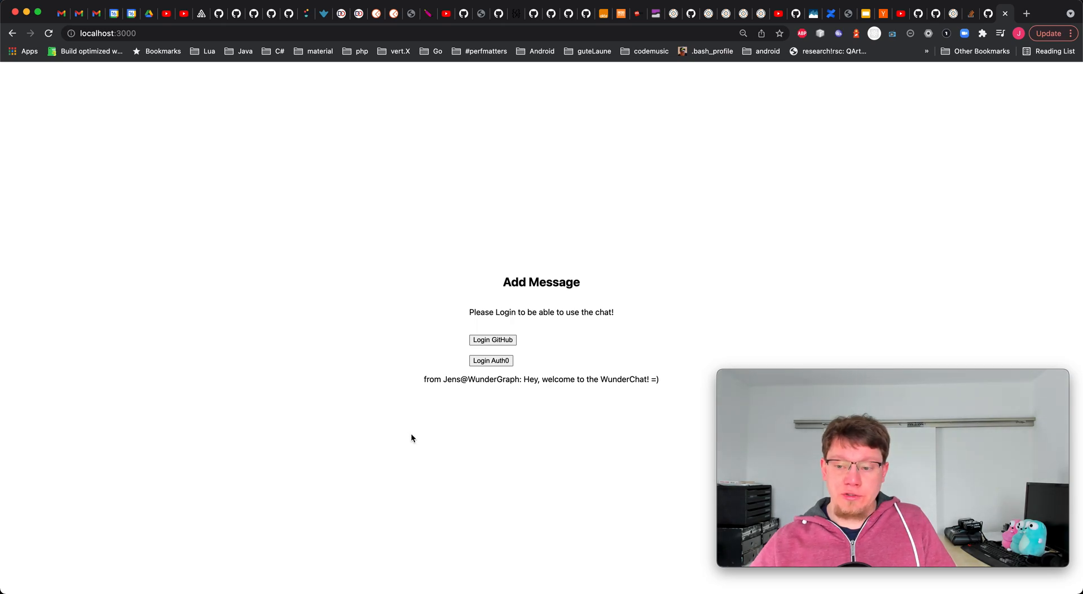
pyautogui.moveTo(544, 476)
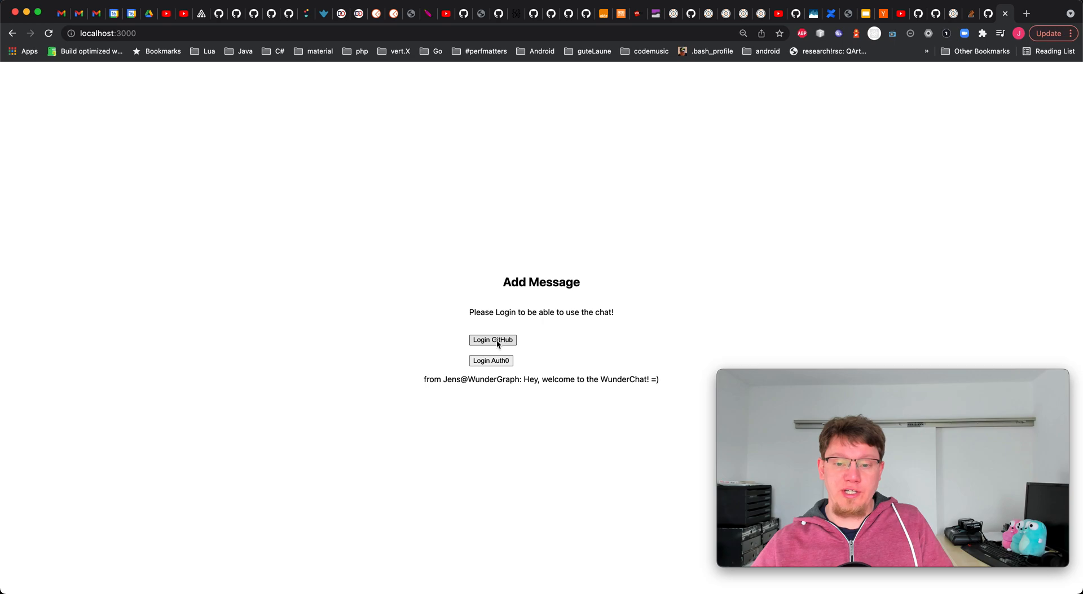
pyautogui.click(493, 340)
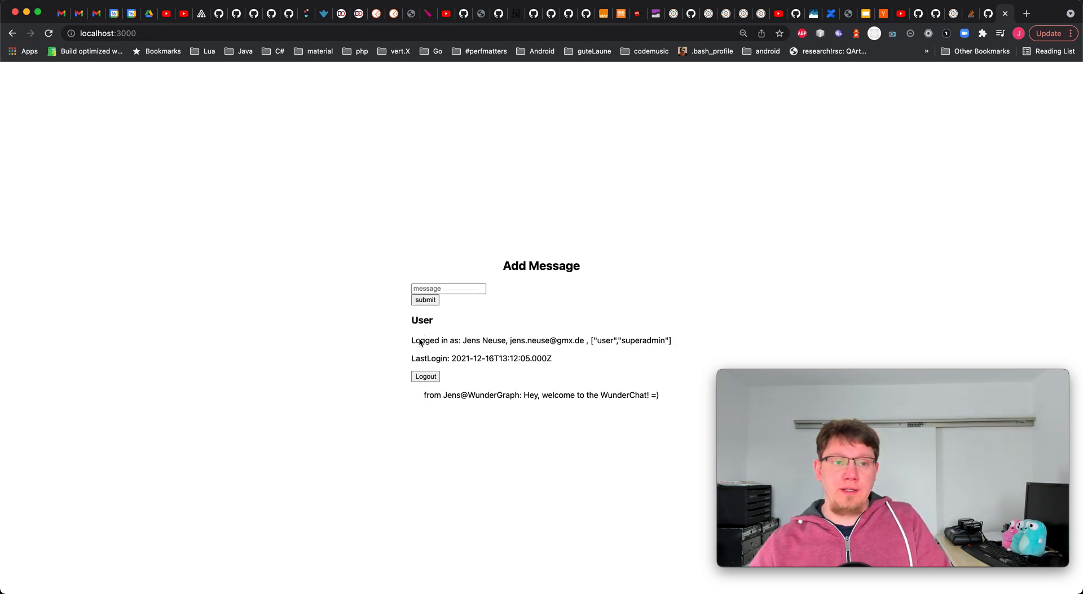
pyautogui.moveTo(352, 383)
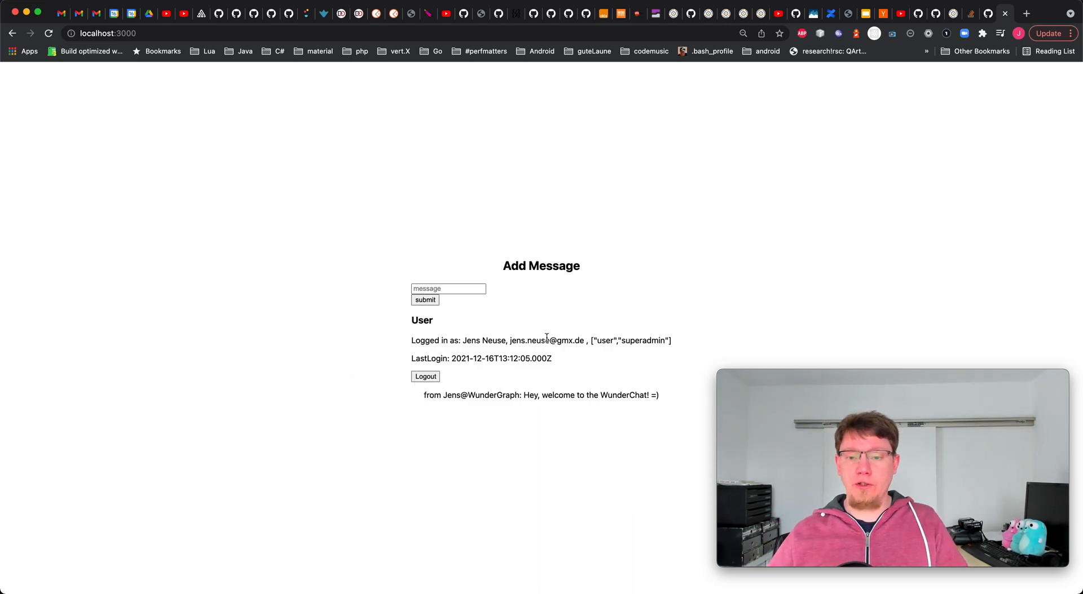
pyautogui.moveTo(660, 350)
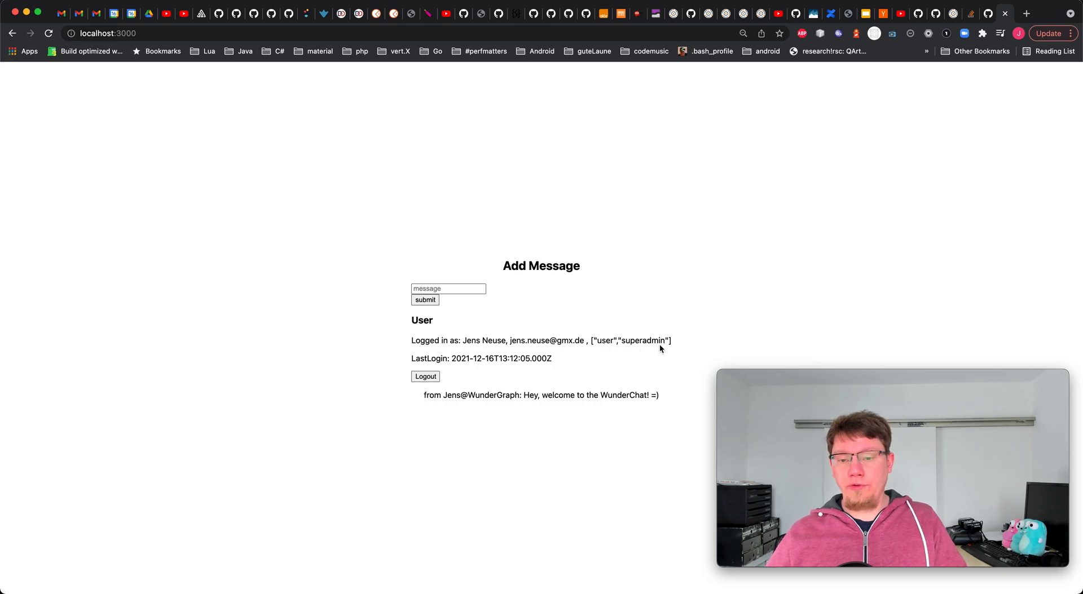
# Step: Post a new chat message reading 'hey from web app' below the welcome message
pyautogui.click(448, 289)
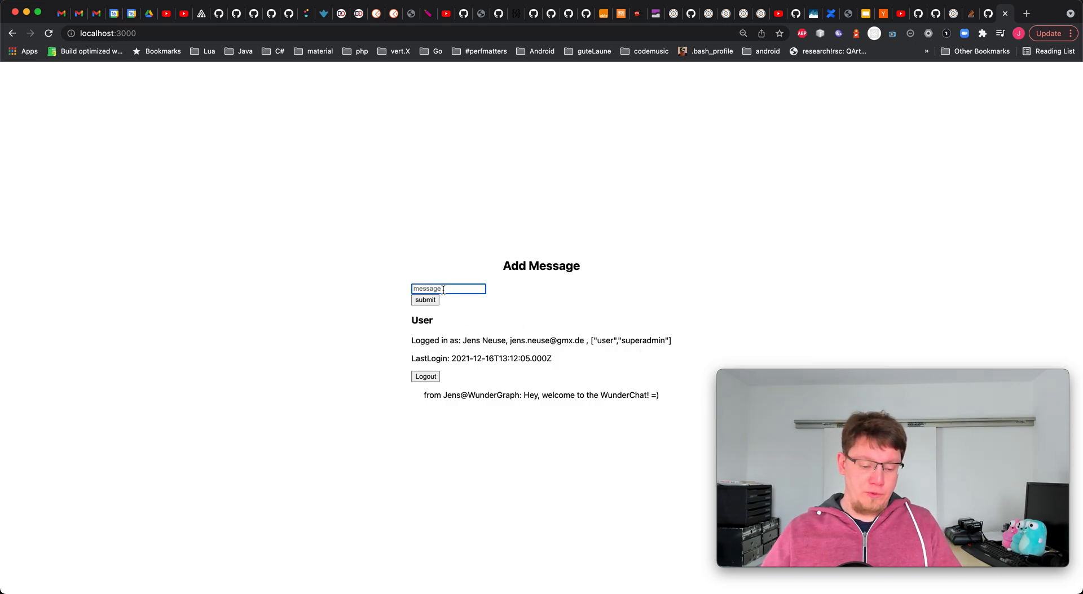
pyautogui.write('hey')
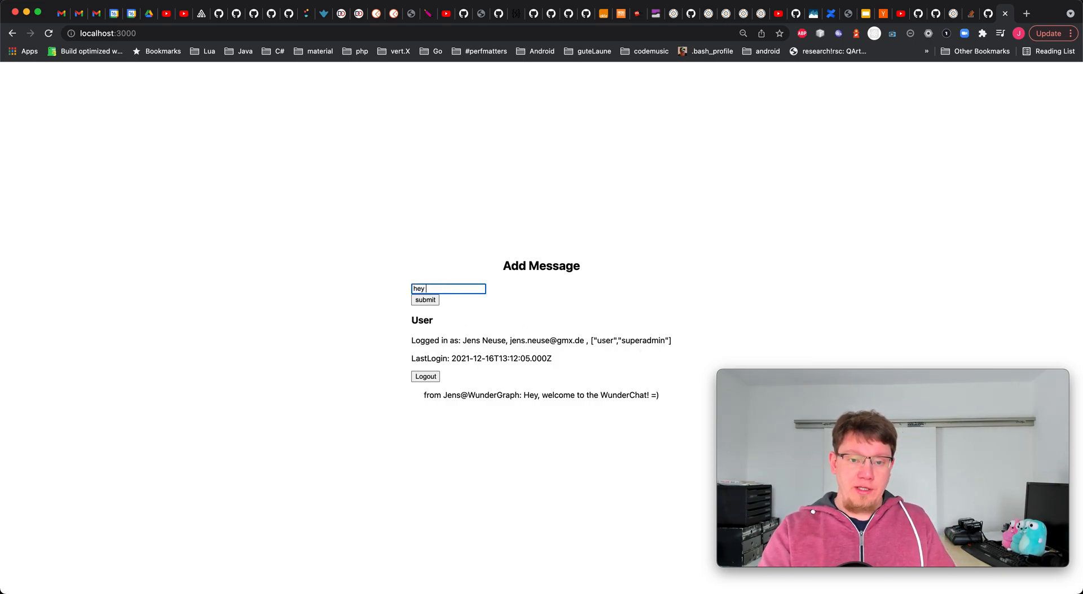
pyautogui.write('from web app')
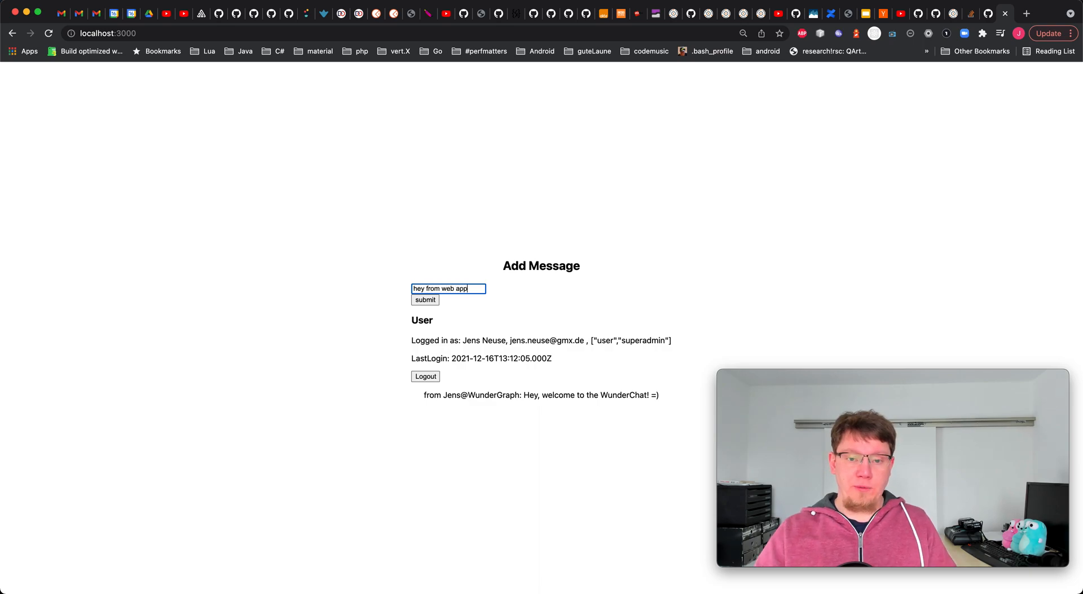
pyautogui.click(425, 300)
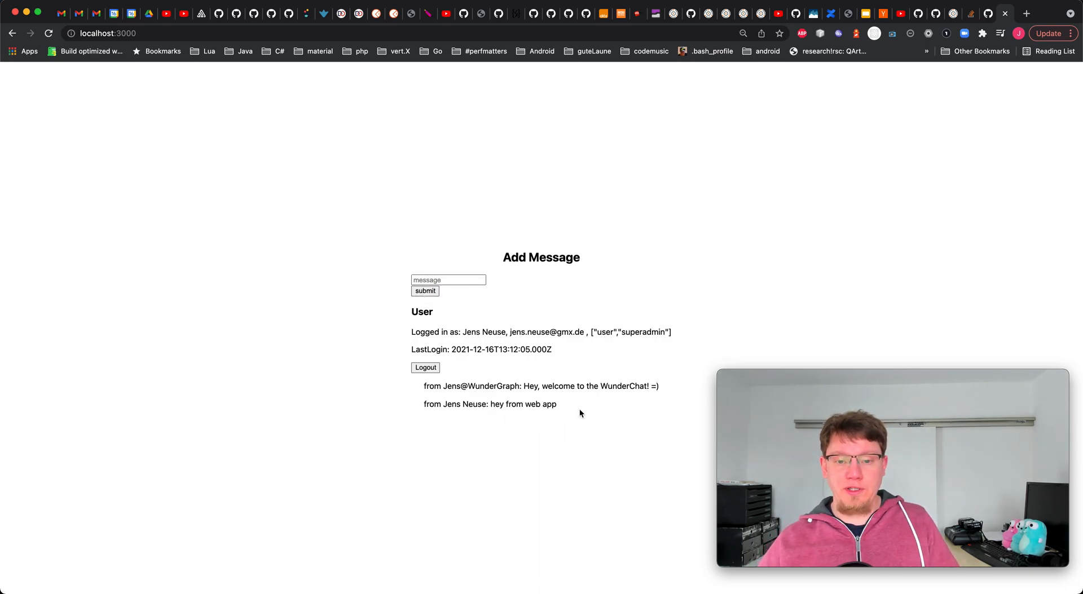
pyautogui.moveTo(417, 407)
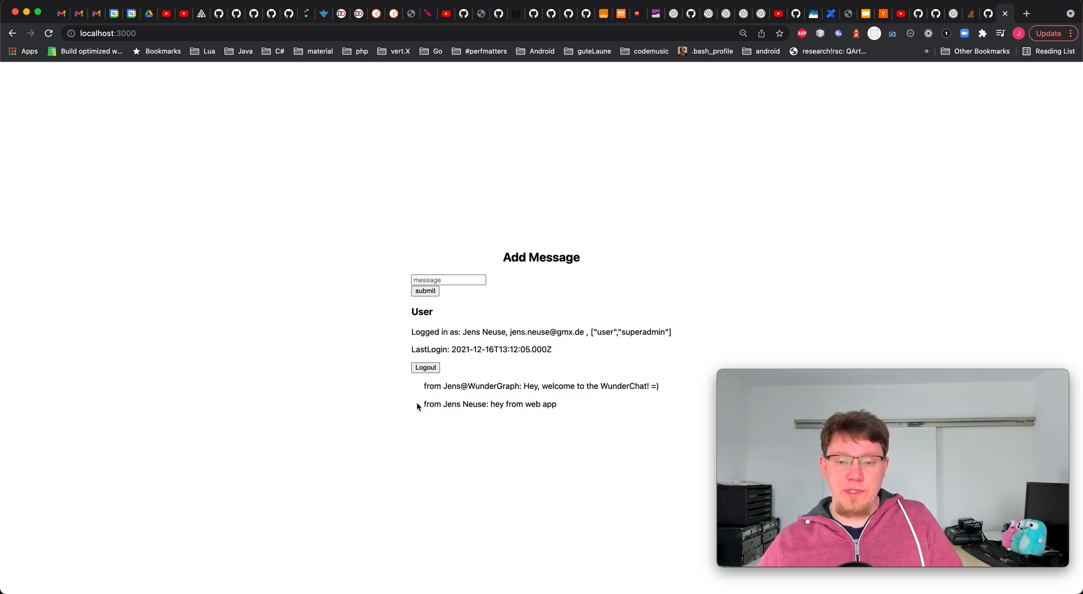
pyautogui.moveTo(380, 393)
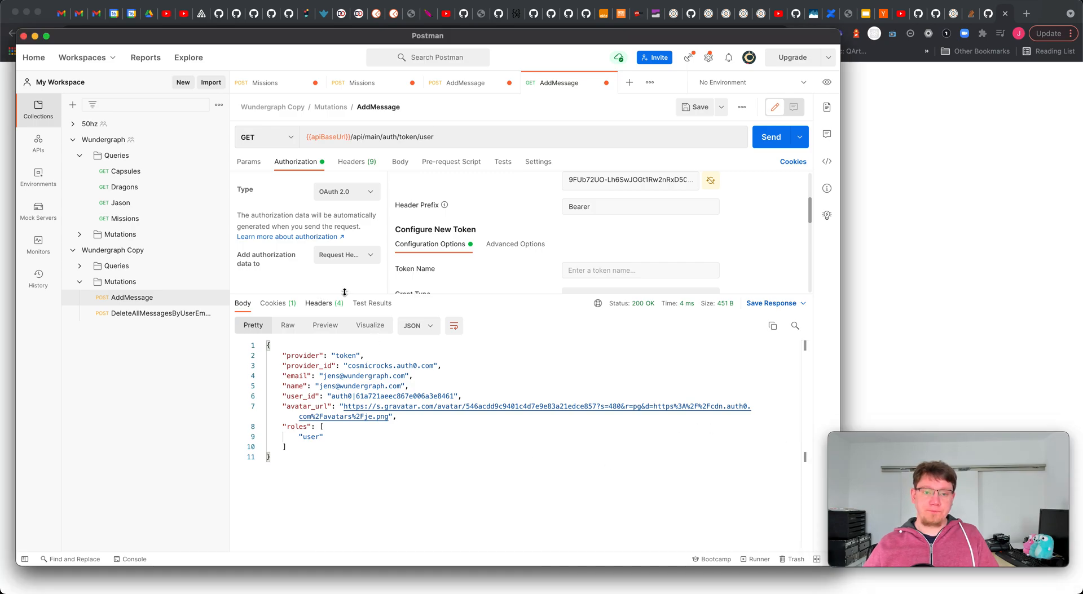
# Step: Send AddMessage with no authorization and body message 'hey from postman!', receiving 401 Unauthorized
pyautogui.click(465, 82)
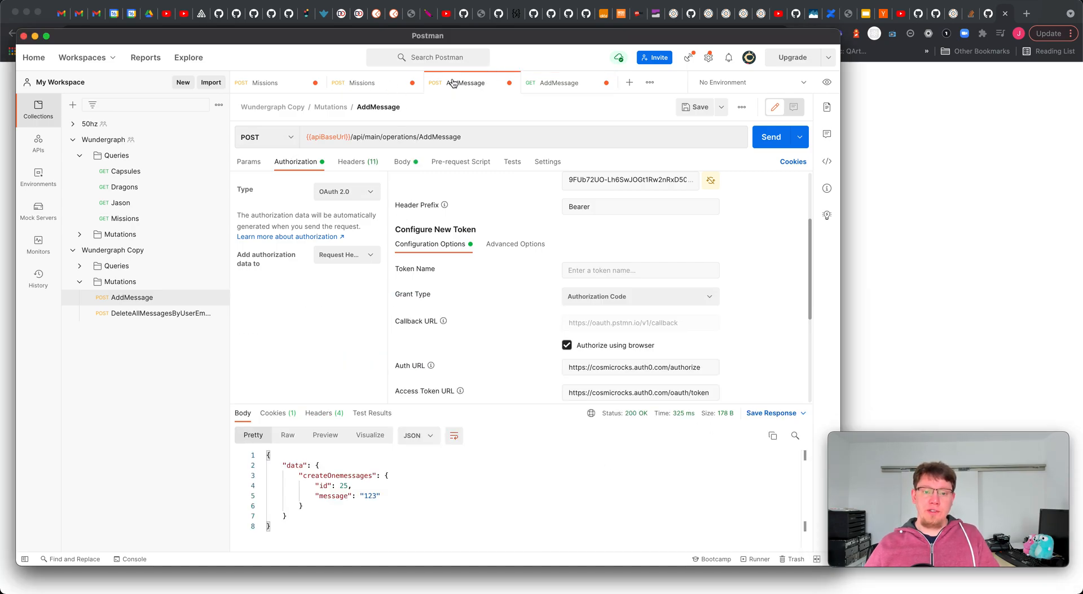
pyautogui.moveTo(347, 191)
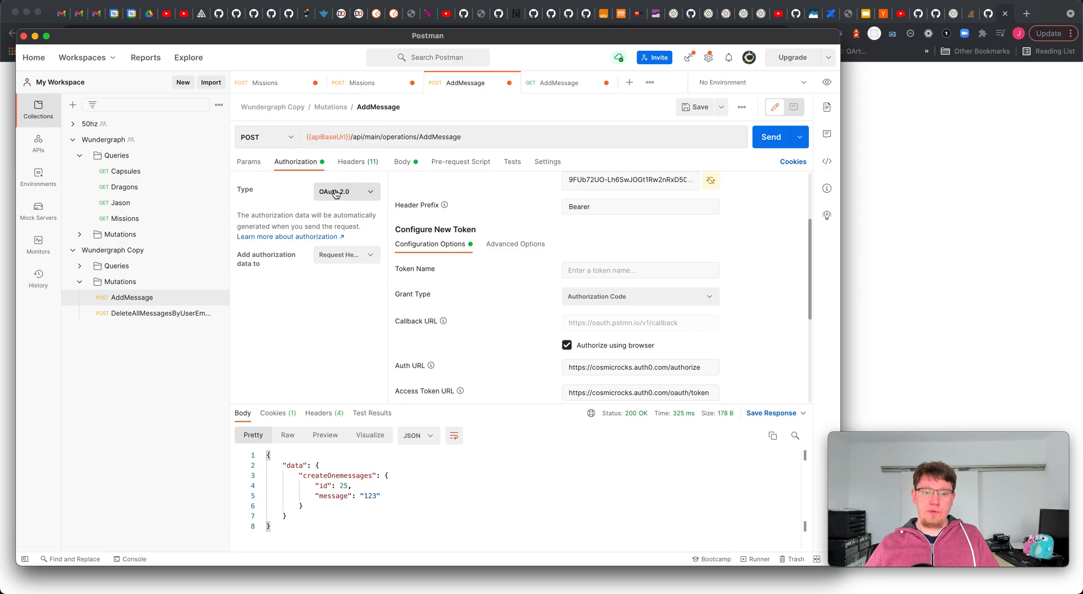
pyautogui.click(345, 192)
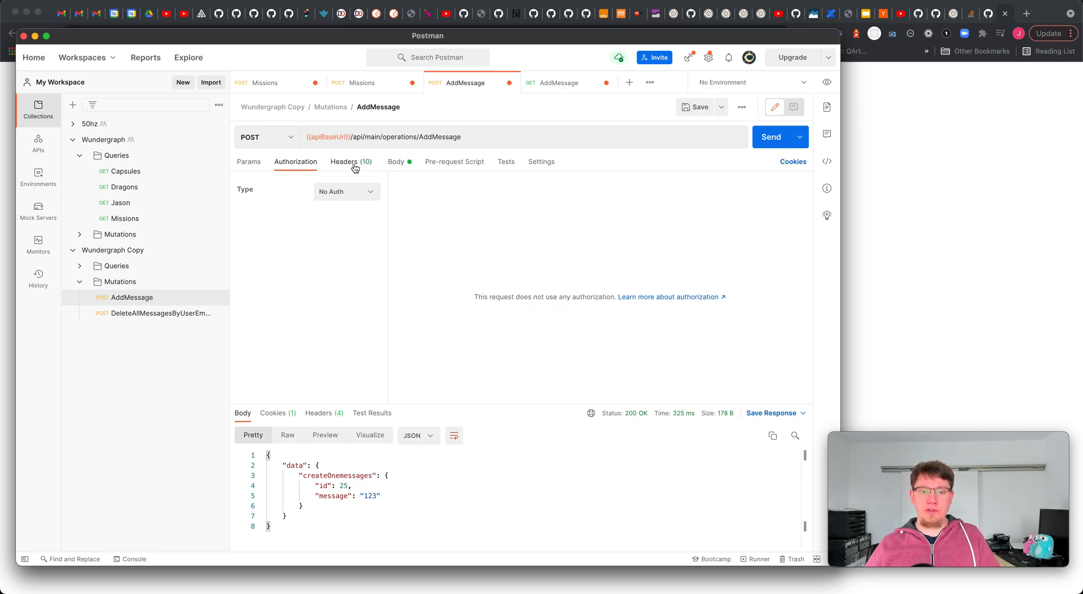
pyautogui.click(396, 161)
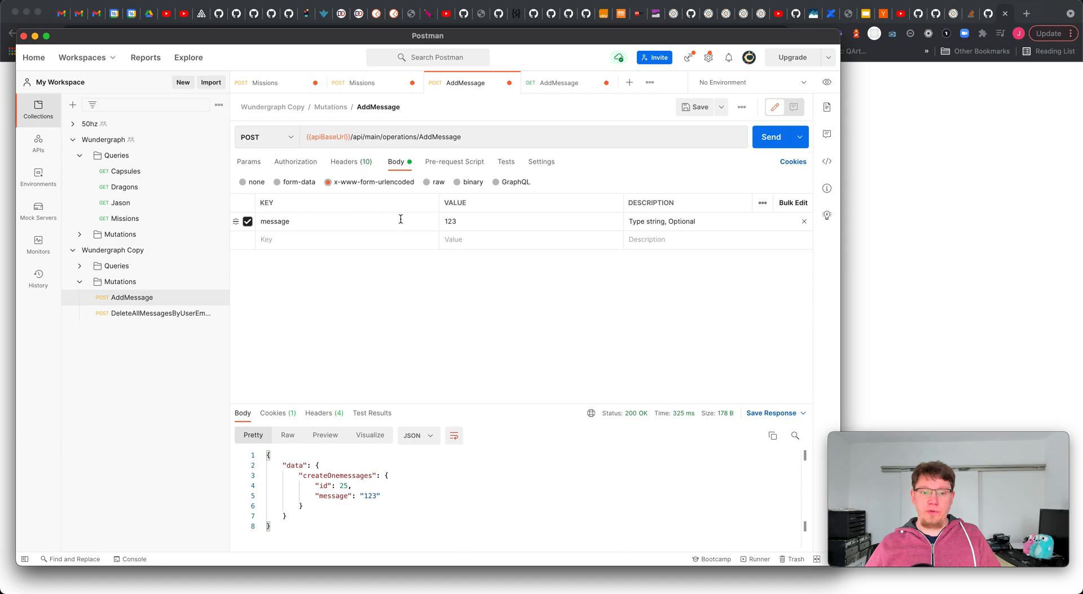
pyautogui.doubleClick(450, 221)
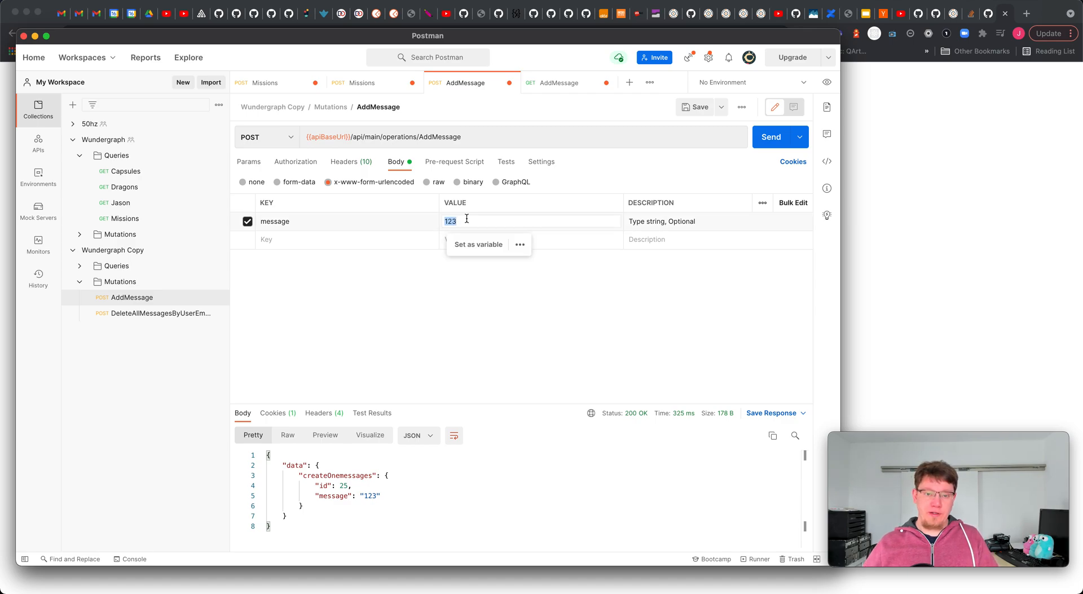
pyautogui.write('hey from p')
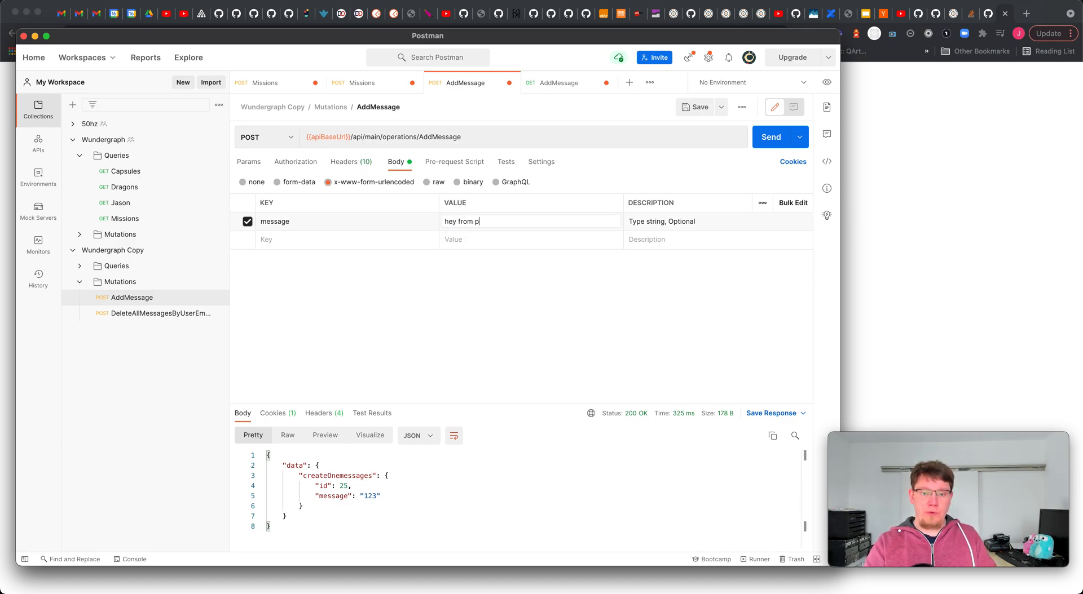
pyautogui.write('ostman!')
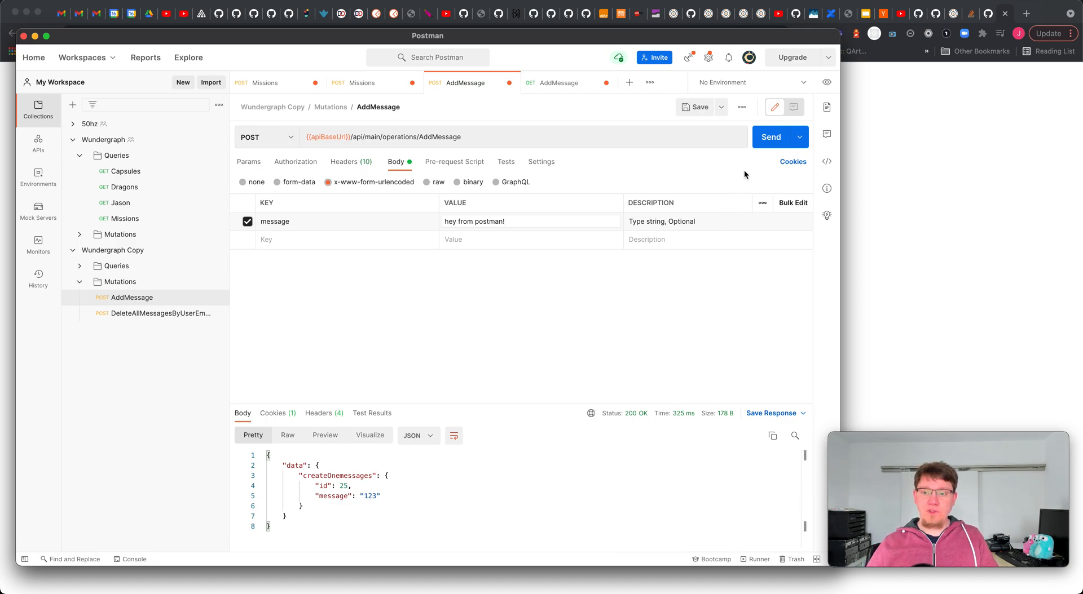
pyautogui.click(770, 136)
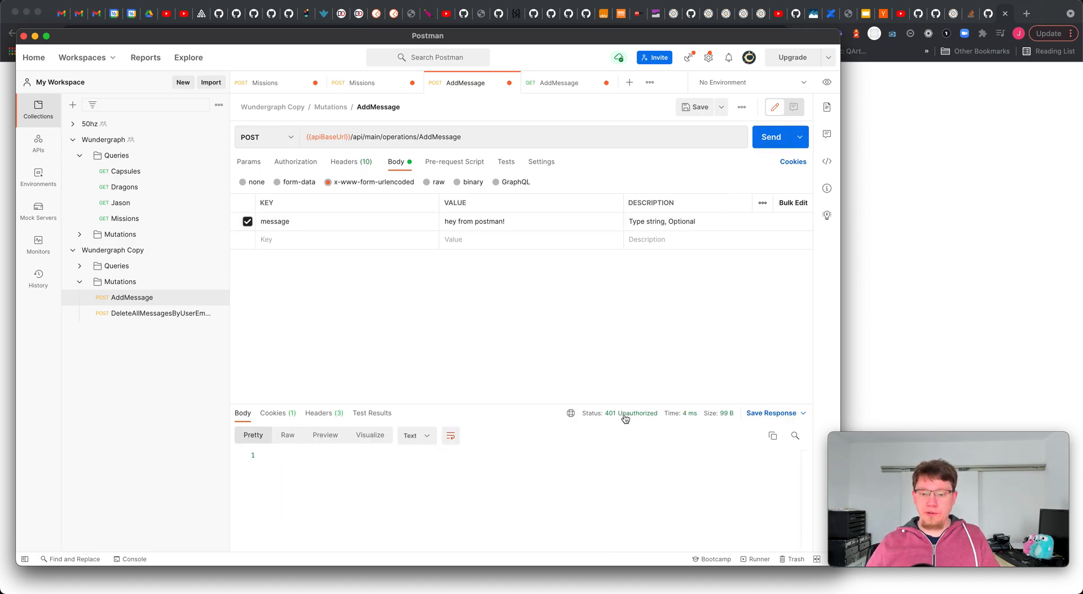
pyautogui.moveTo(361, 238)
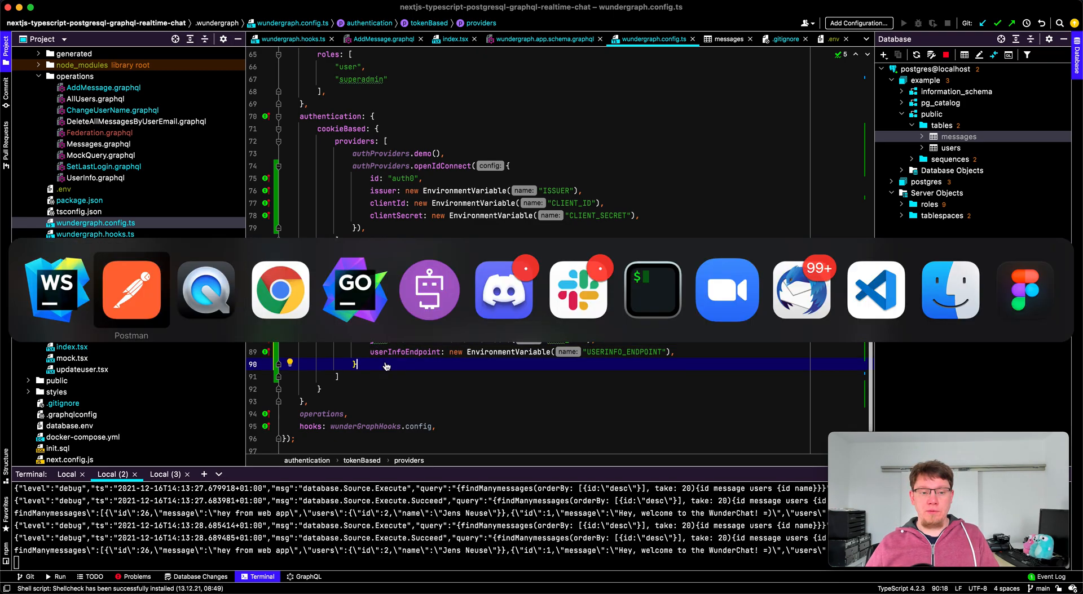
# Step: Set AddMessage authorization to OAuth 2.0 with auth0 authorize/token URLs, scope openid profile email, state 123
pyautogui.click(131, 288)
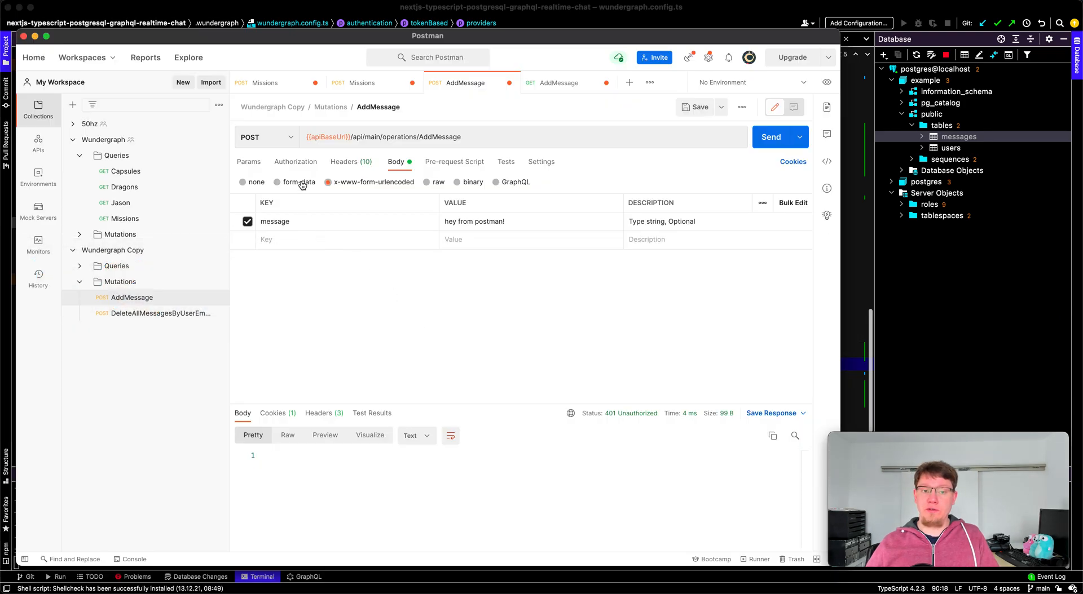
pyautogui.click(294, 161)
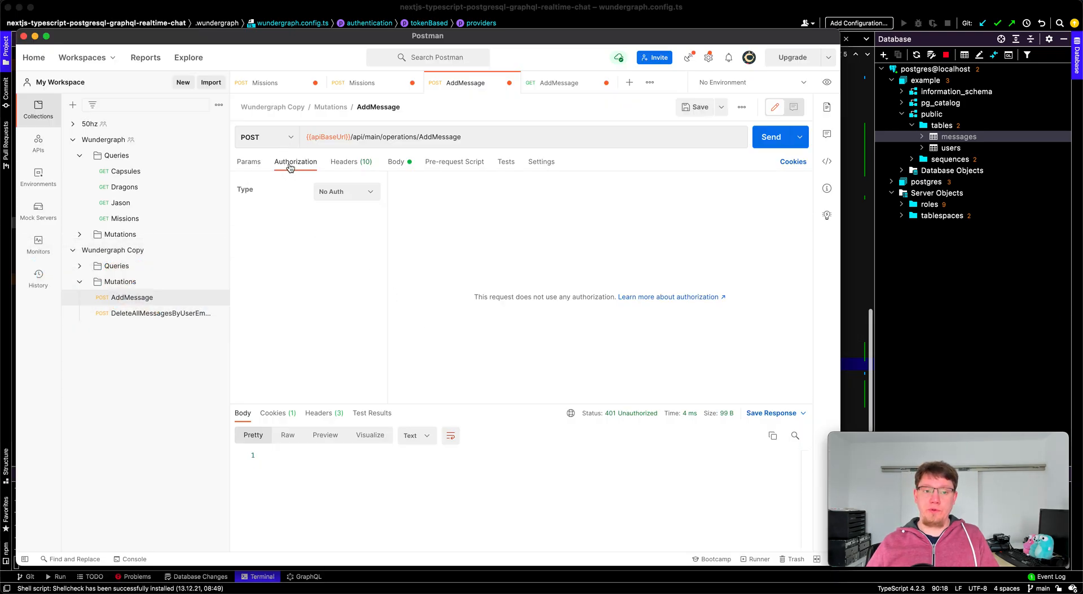
pyautogui.click(345, 192)
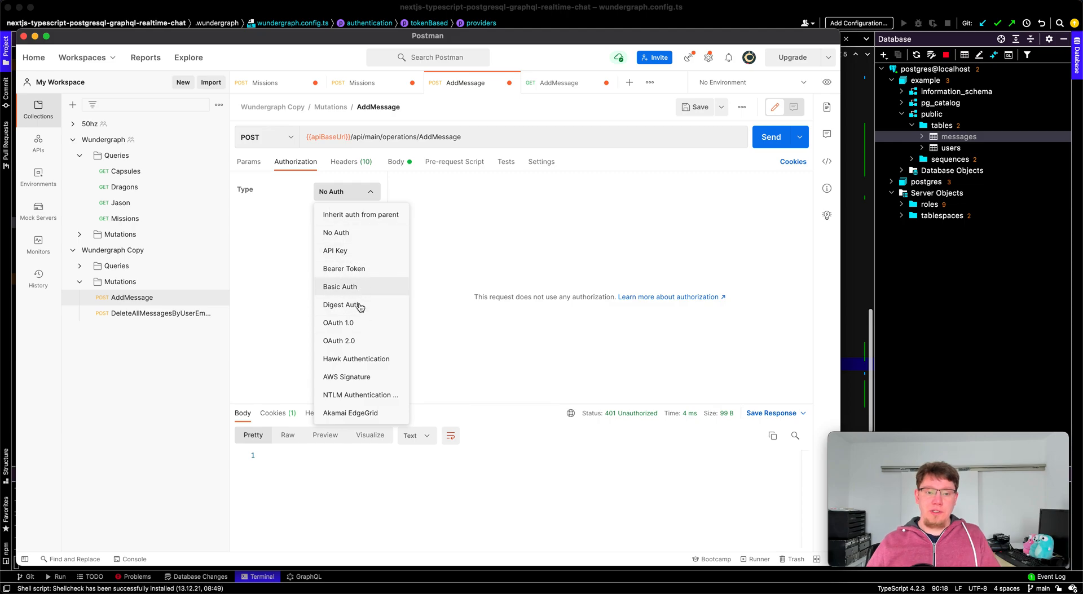
pyautogui.click(339, 340)
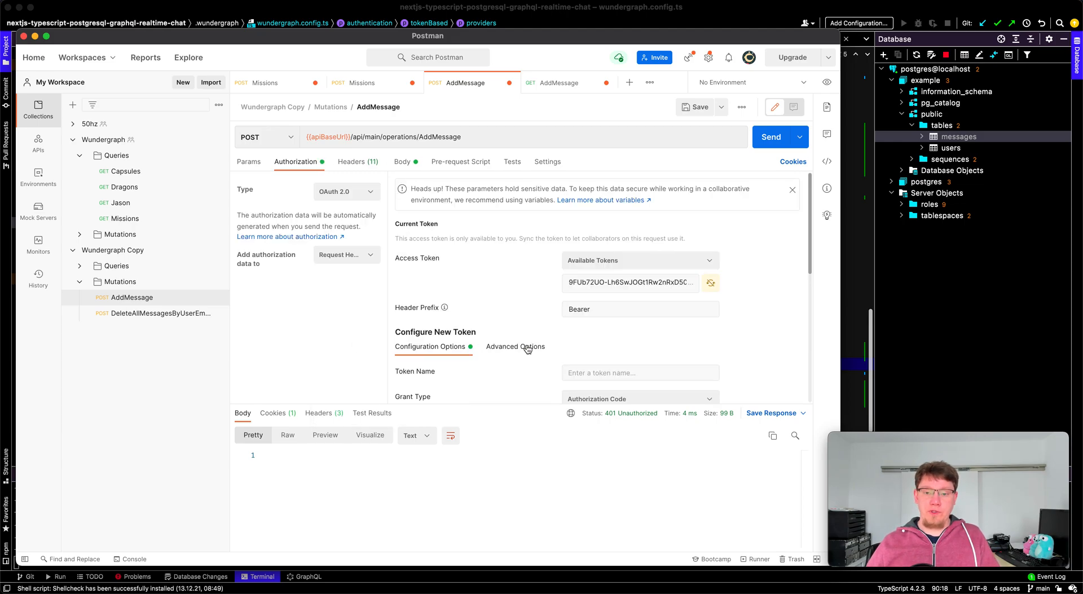
pyautogui.click(792, 189)
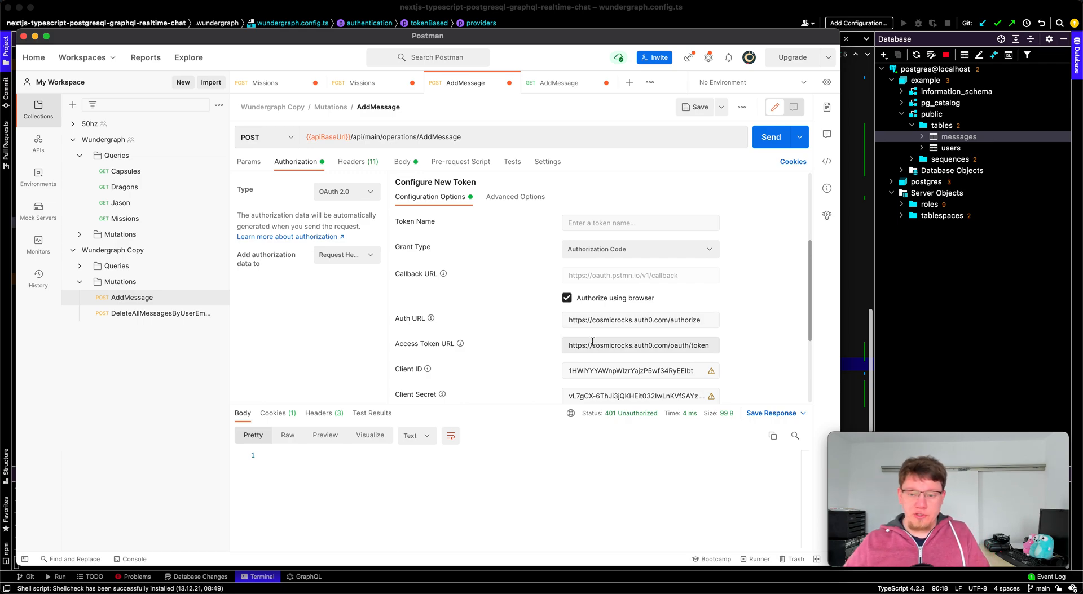
pyautogui.scroll(-3)
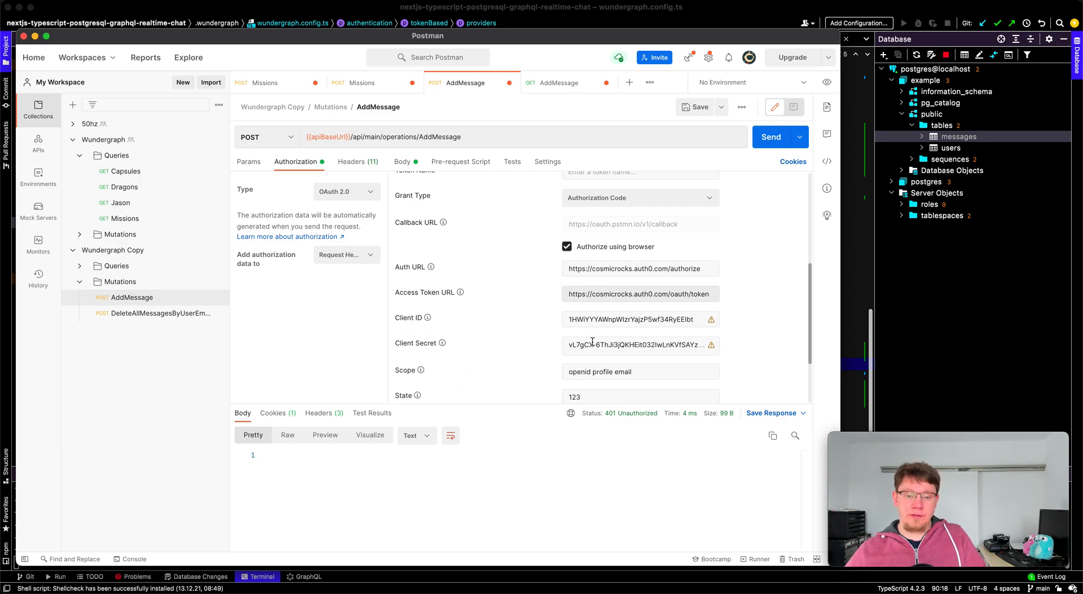
pyautogui.scroll(-3)
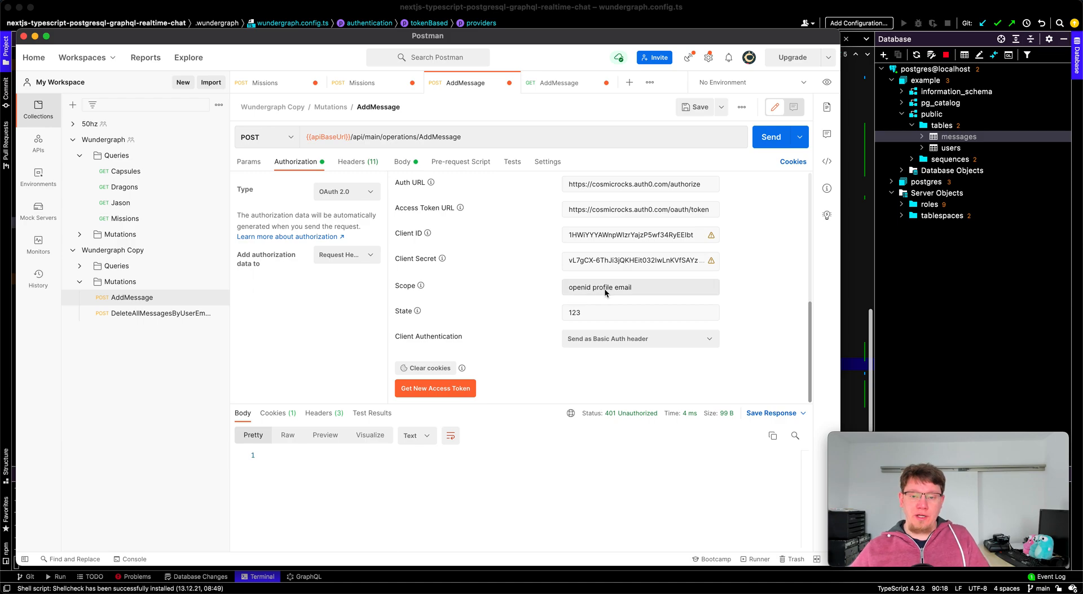
pyautogui.moveTo(598, 295)
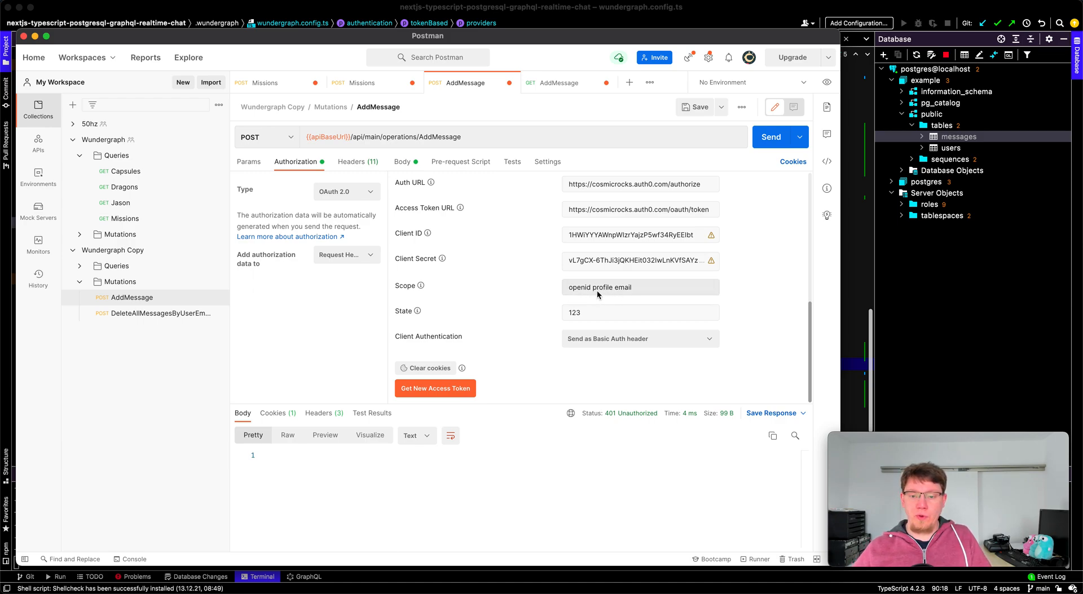
pyautogui.moveTo(435, 389)
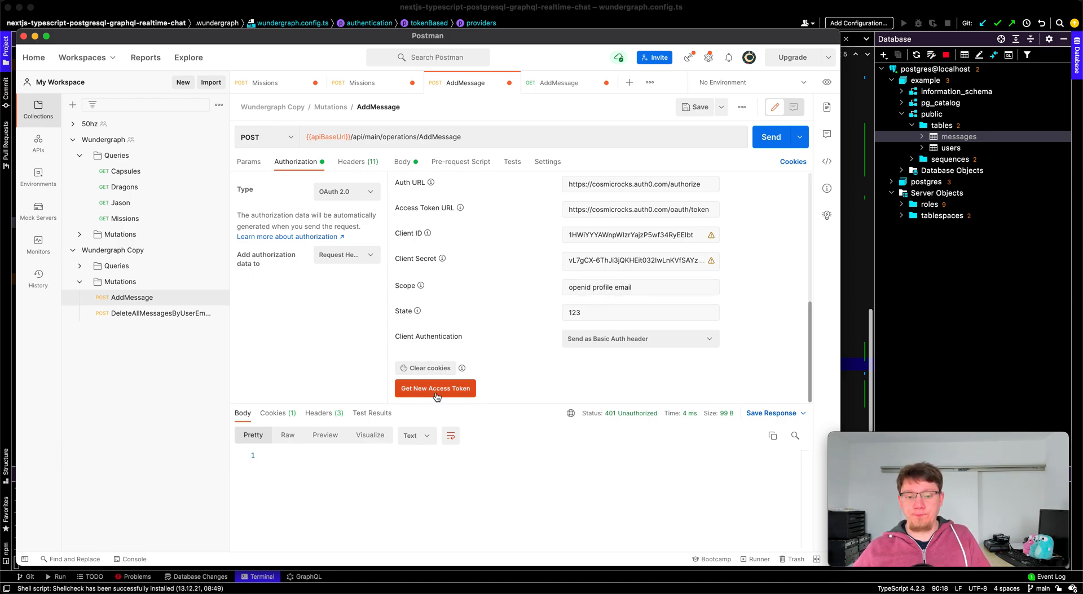
# Step: Obtain a fresh auth0 OAuth 2.0 access token through the browser and apply it to the request
pyautogui.click(435, 388)
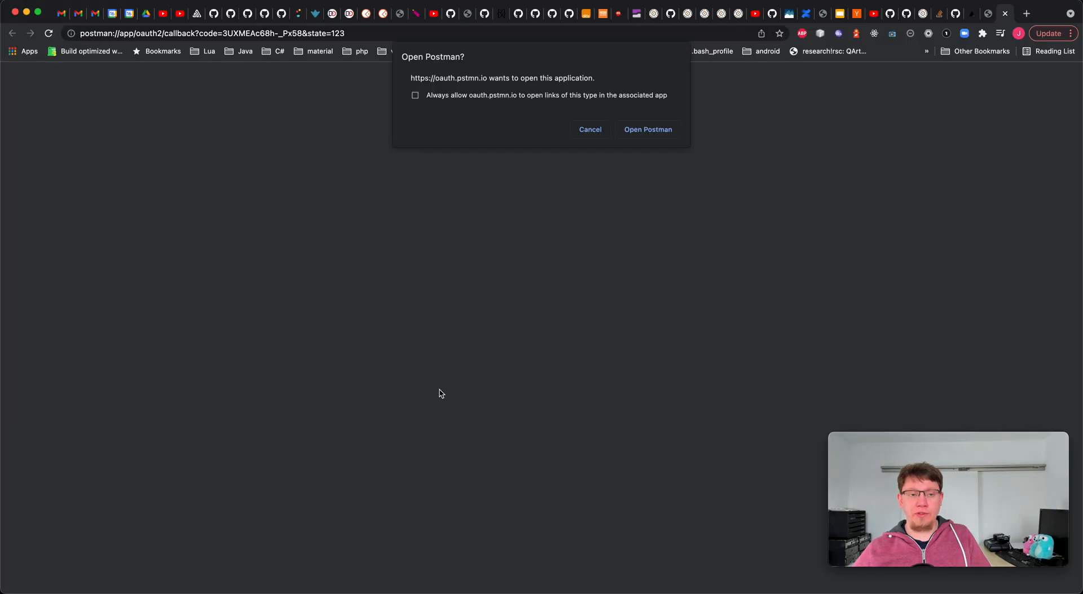
pyautogui.moveTo(373, 166)
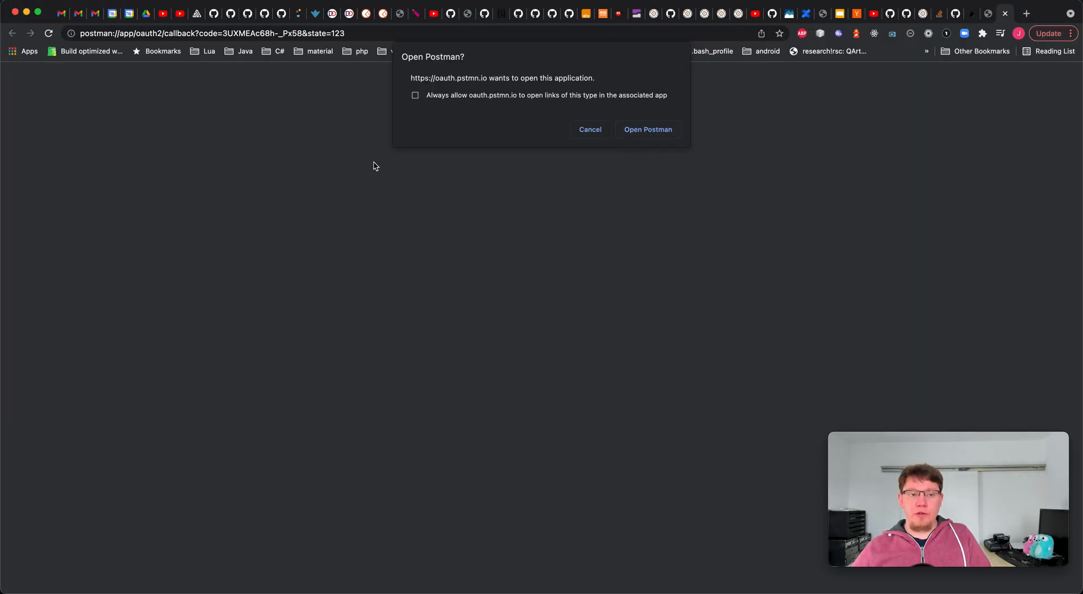
pyautogui.moveTo(647, 135)
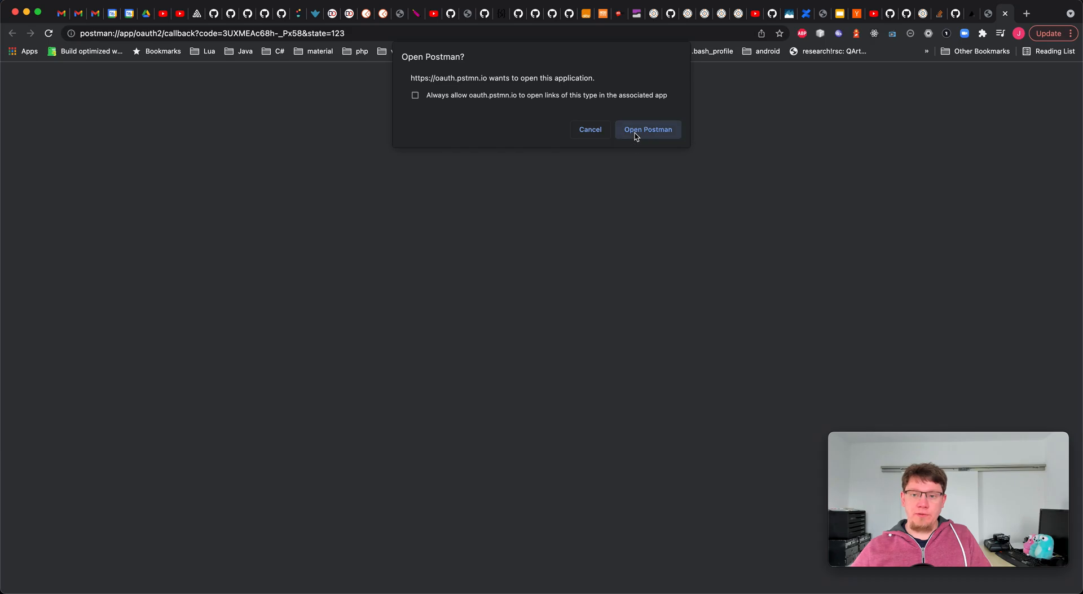
pyautogui.click(648, 128)
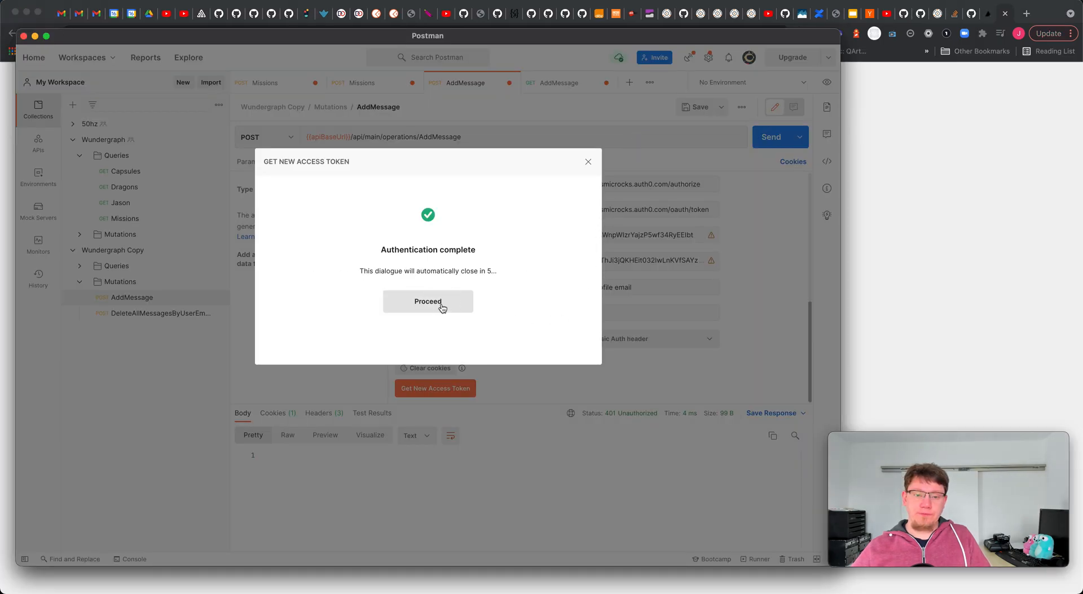
pyautogui.click(428, 302)
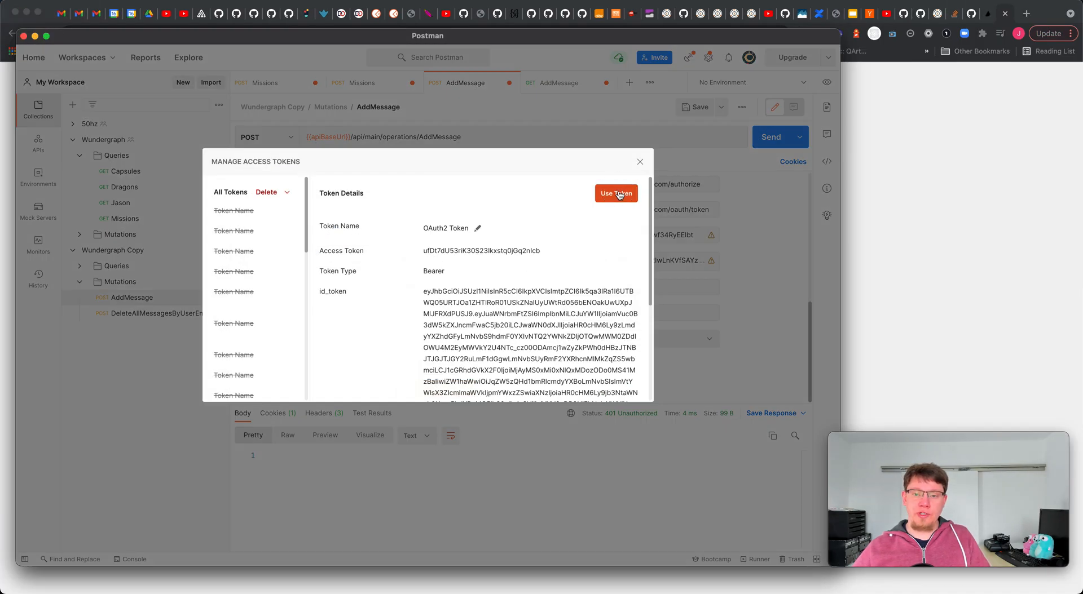
pyautogui.click(614, 193)
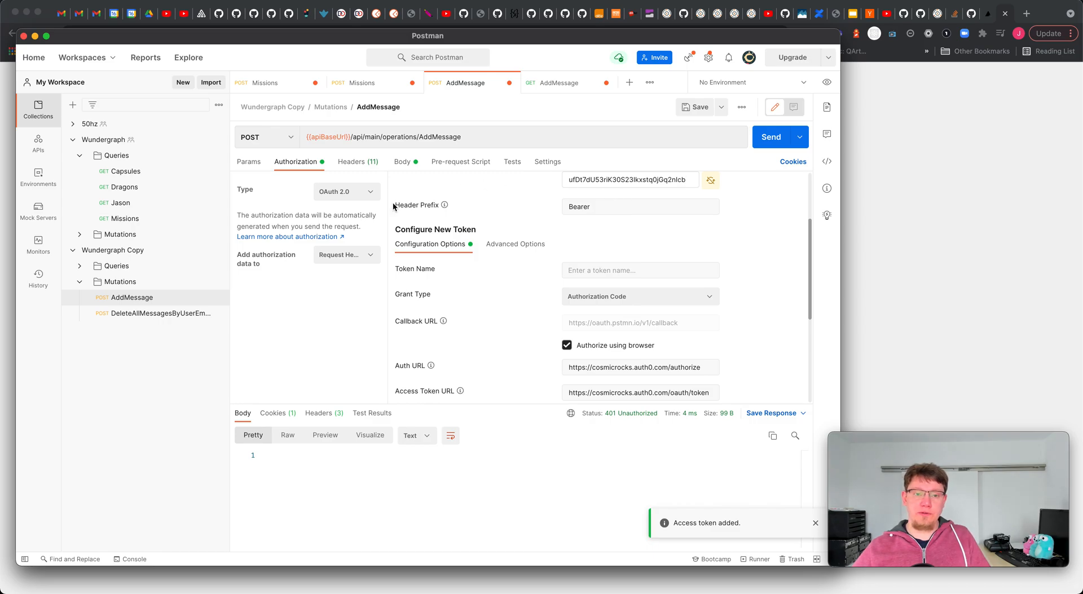
pyautogui.click(560, 82)
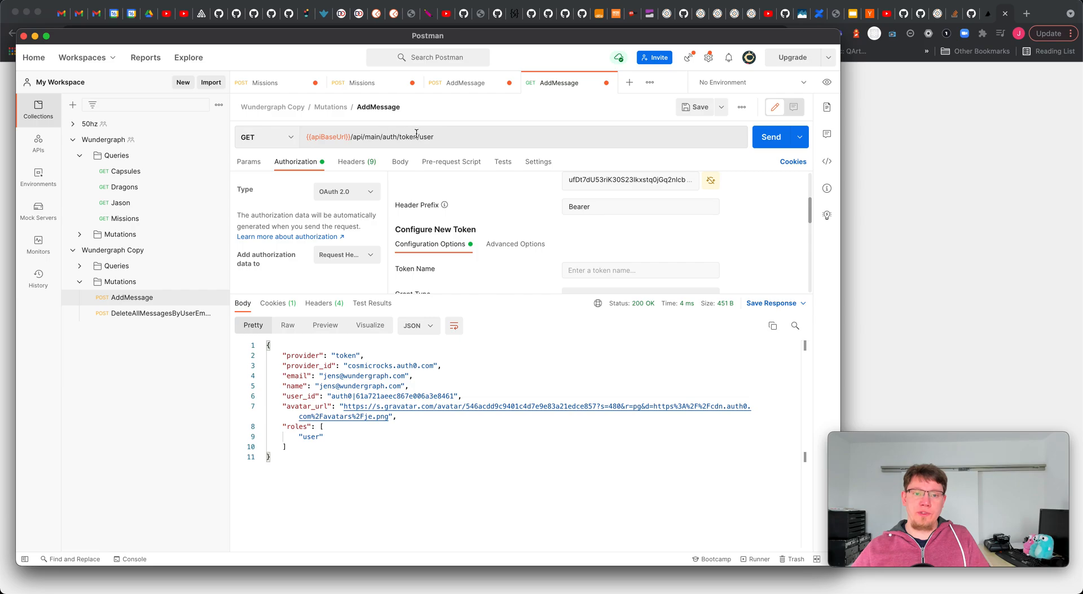
# Step: Send the GET auth token user request, returning 200 OK with the auth0 profile and only the user role
pyautogui.click(771, 137)
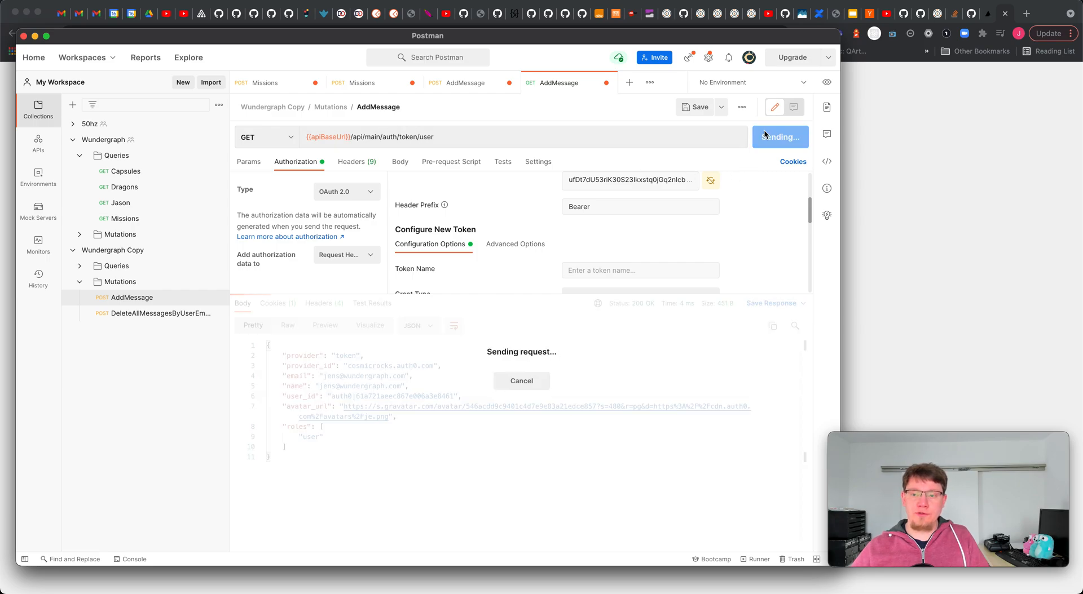
pyautogui.click(776, 136)
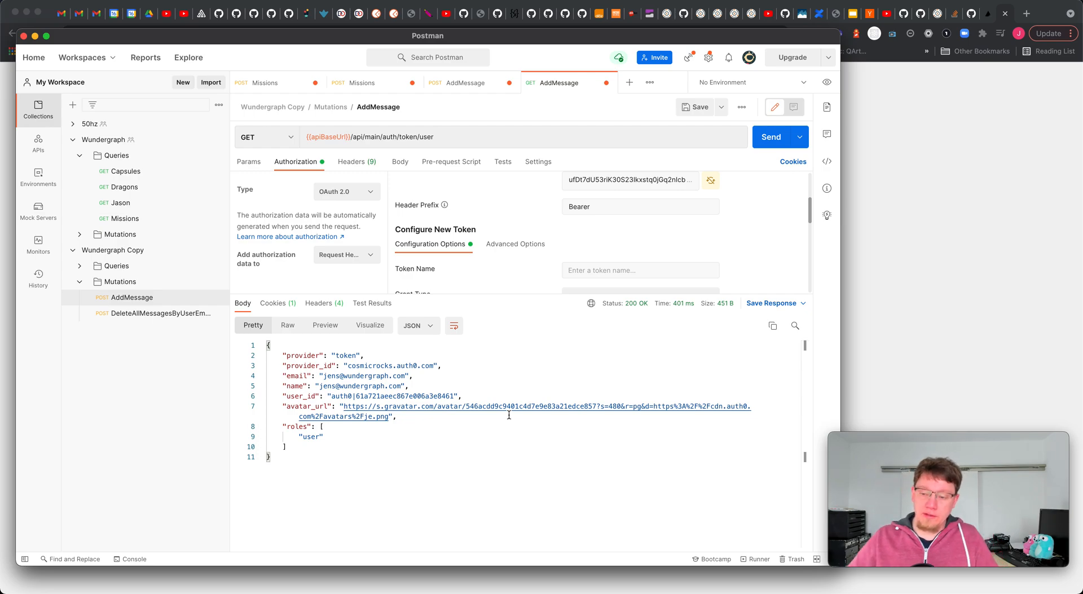
pyautogui.moveTo(349, 445)
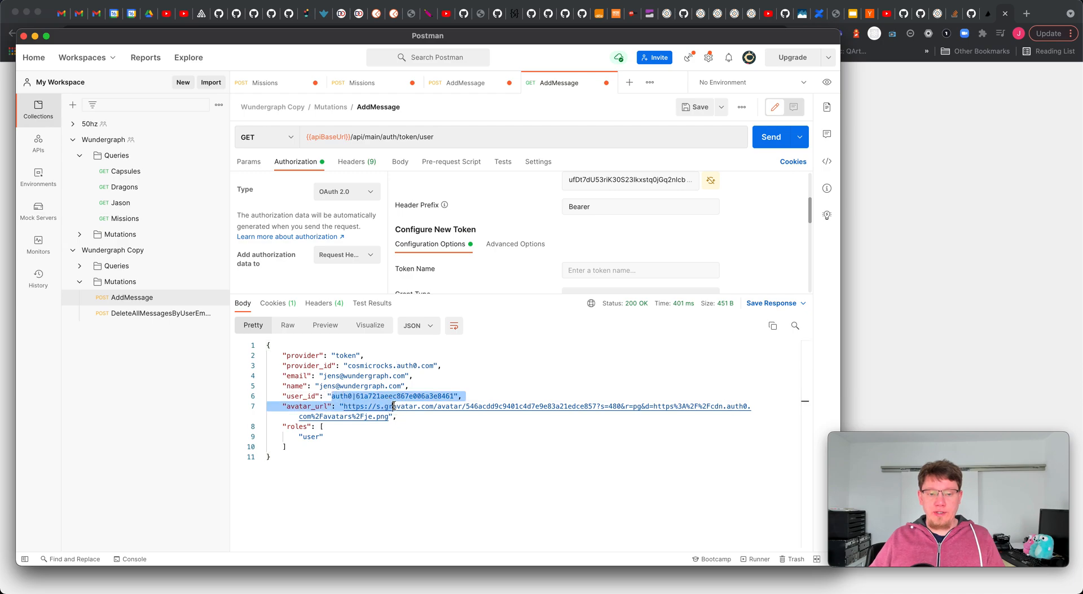
pyautogui.click(331, 386)
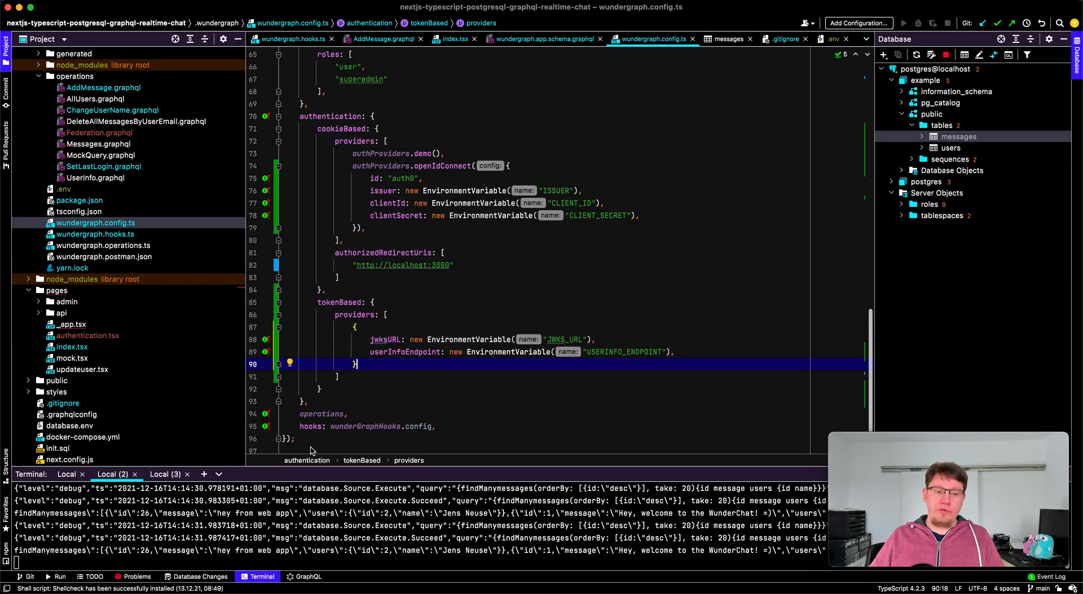
pyautogui.moveTo(86, 238)
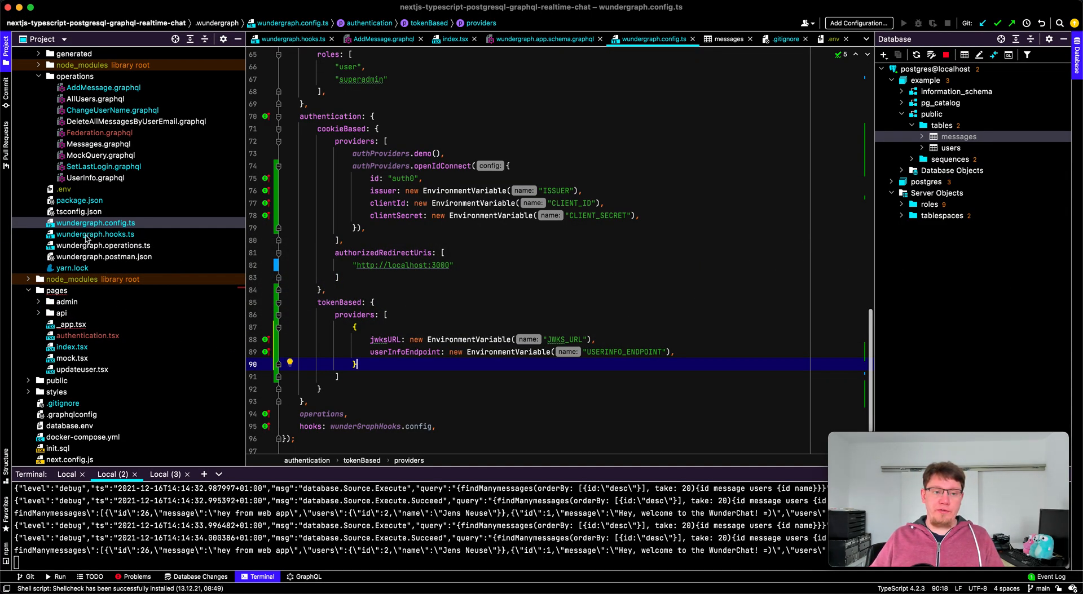
pyautogui.click(94, 234)
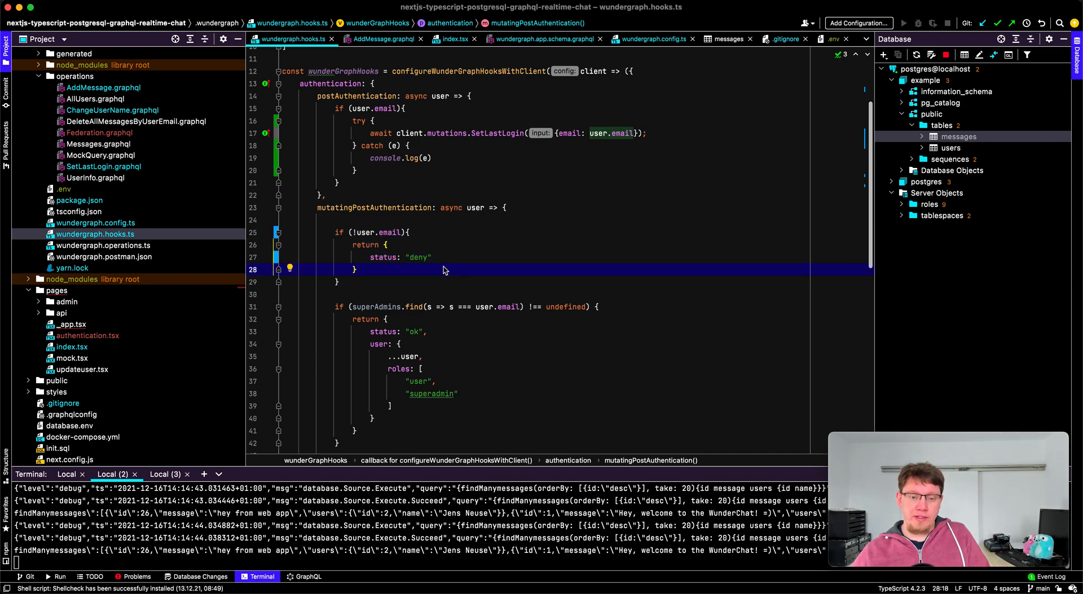
pyautogui.click(409, 294)
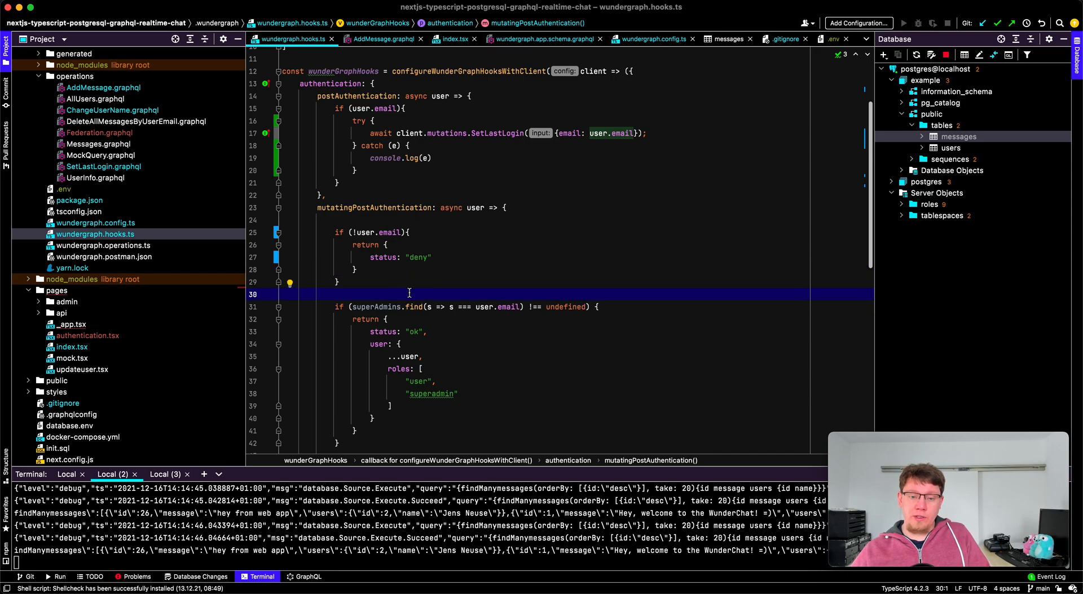
pyautogui.scroll(-3)
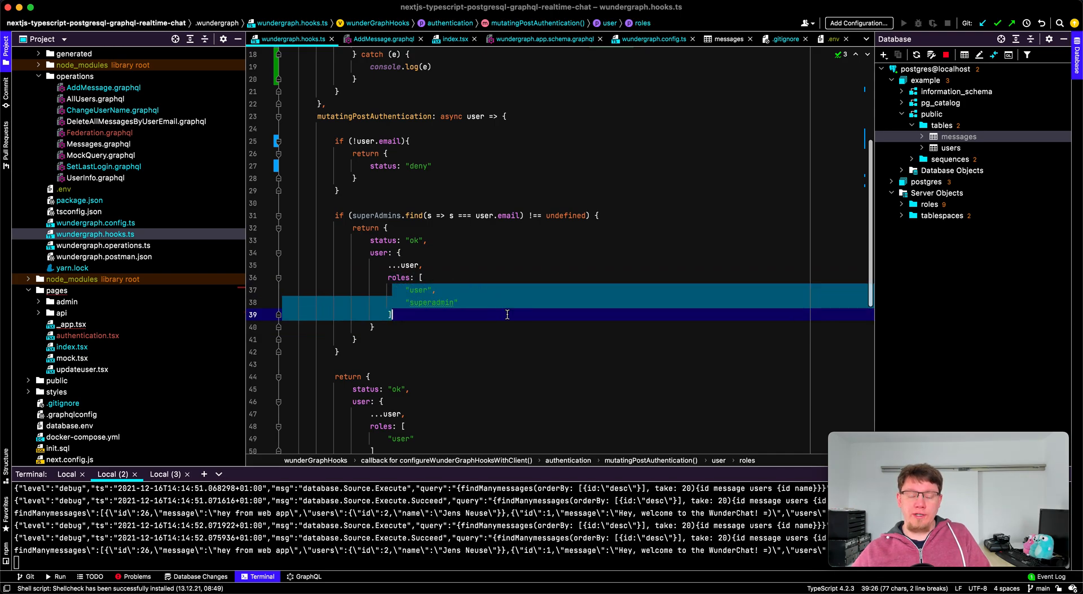
pyautogui.scroll(3)
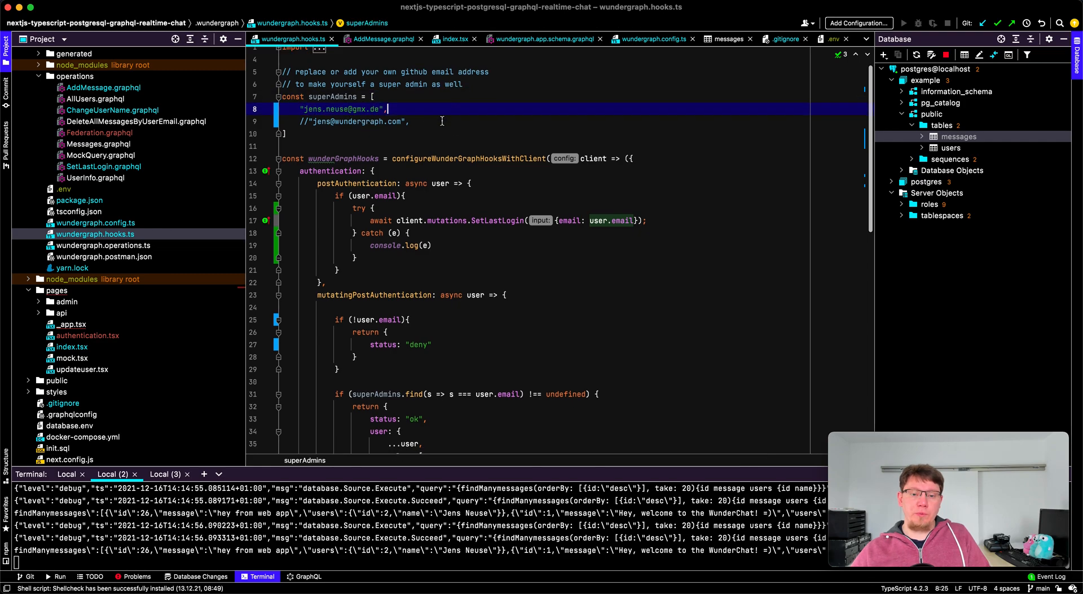
pyautogui.scroll(-3)
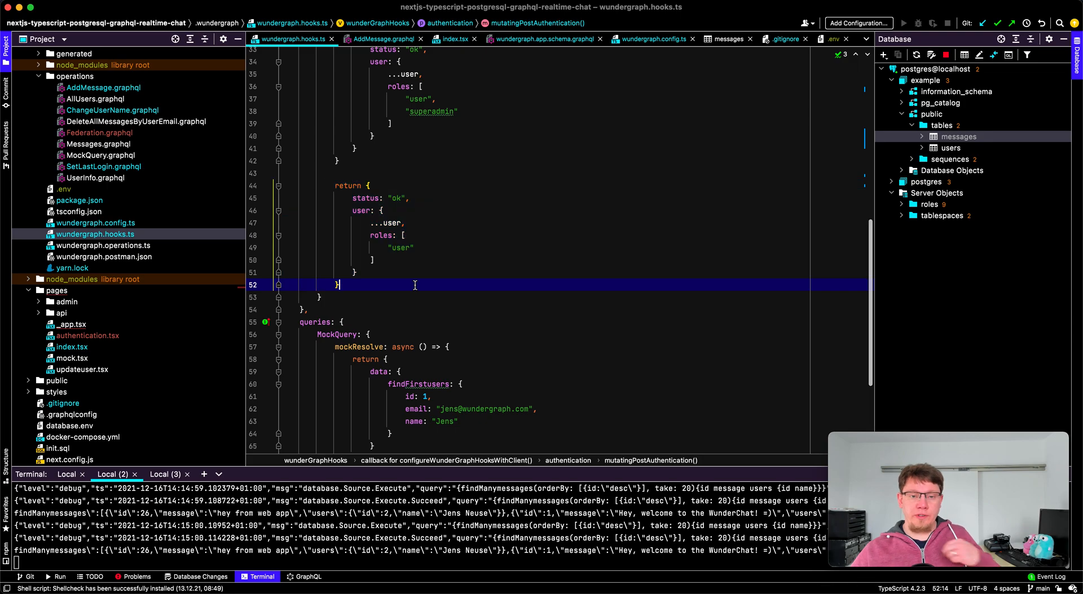
pyautogui.click(397, 198)
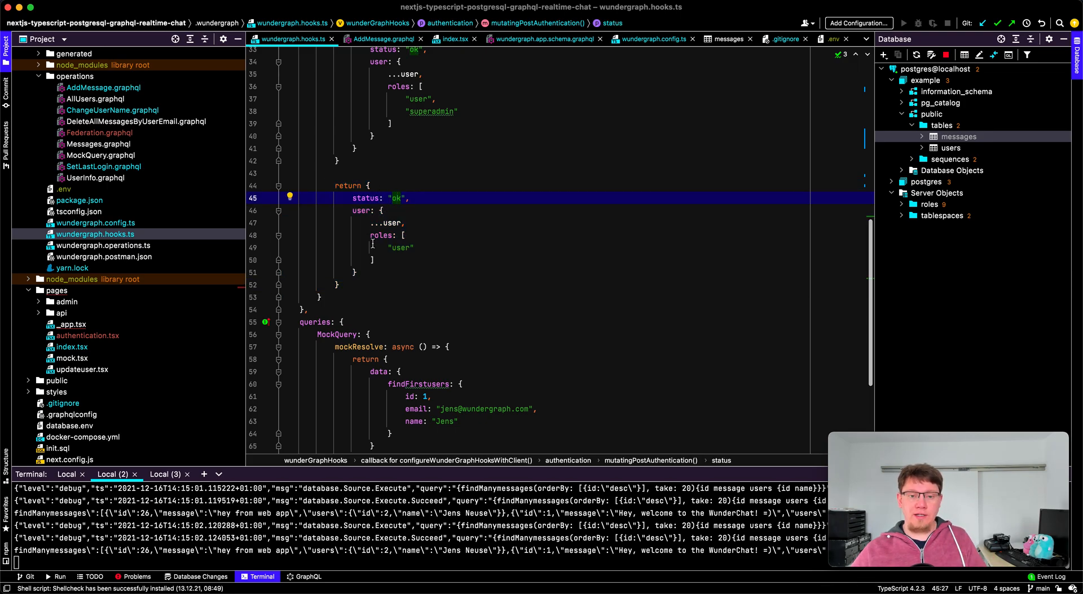
pyautogui.click(373, 259)
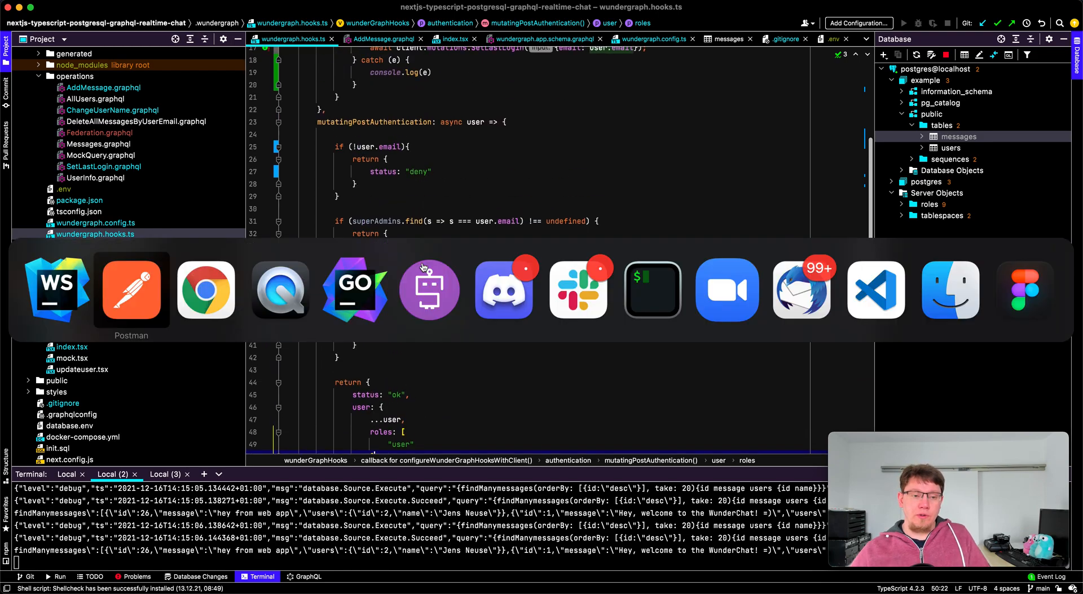
# Step: Send the AddMessage POST carrying 'hey from postman!', which then appears in the server log
pyautogui.click(131, 289)
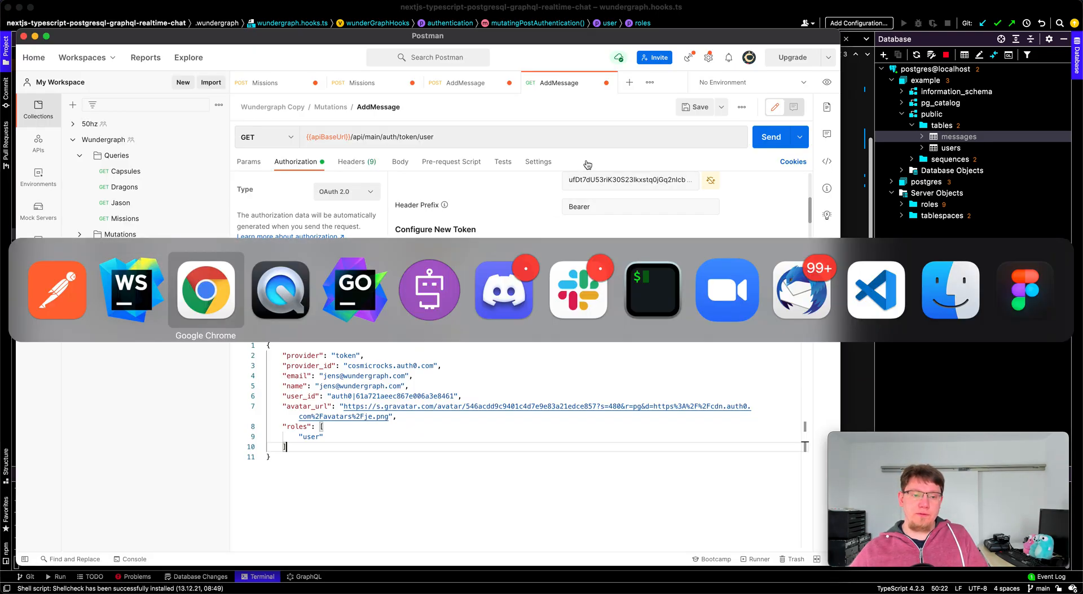
pyautogui.click(206, 289)
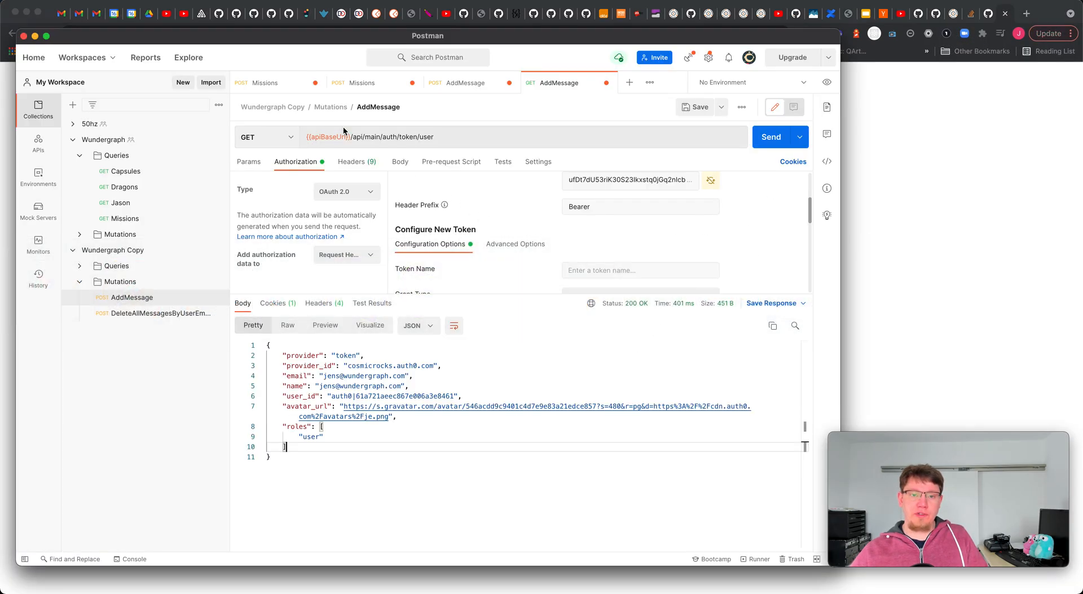
pyautogui.click(466, 82)
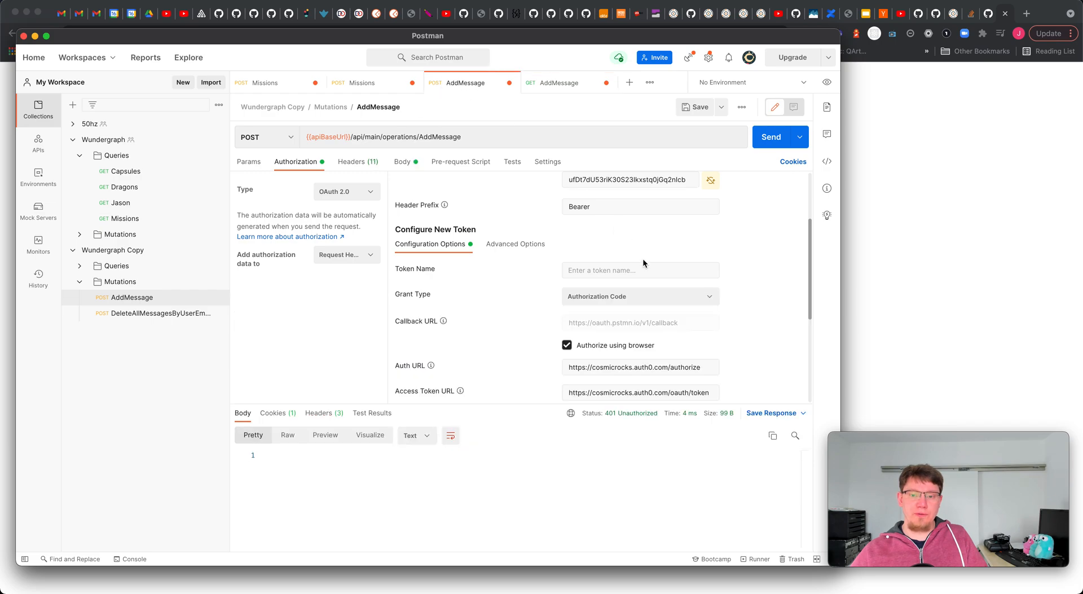
pyautogui.click(403, 161)
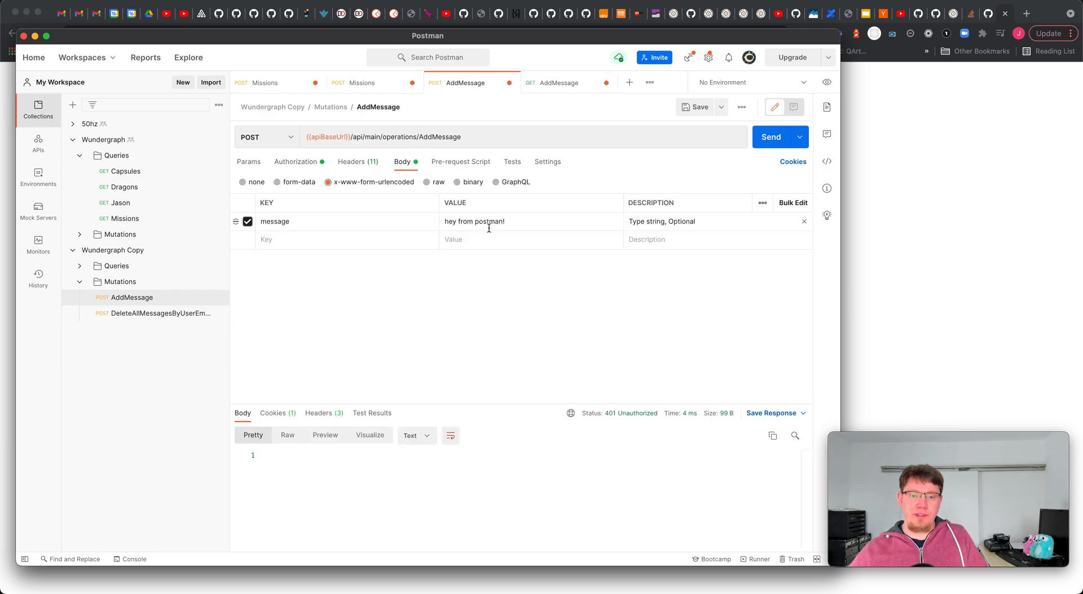
pyautogui.click(770, 137)
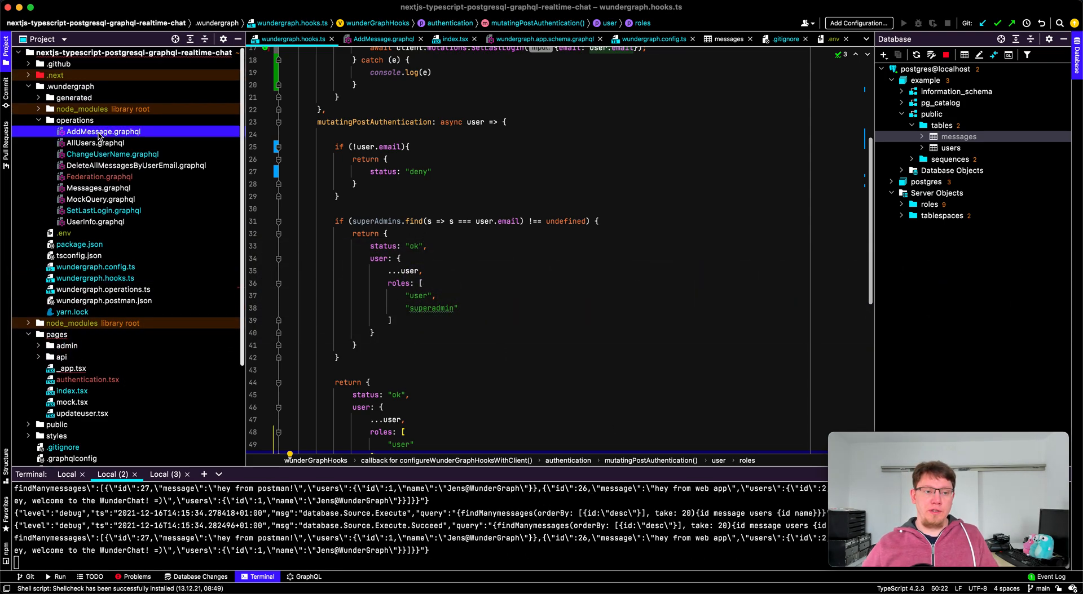
pyautogui.click(103, 131)
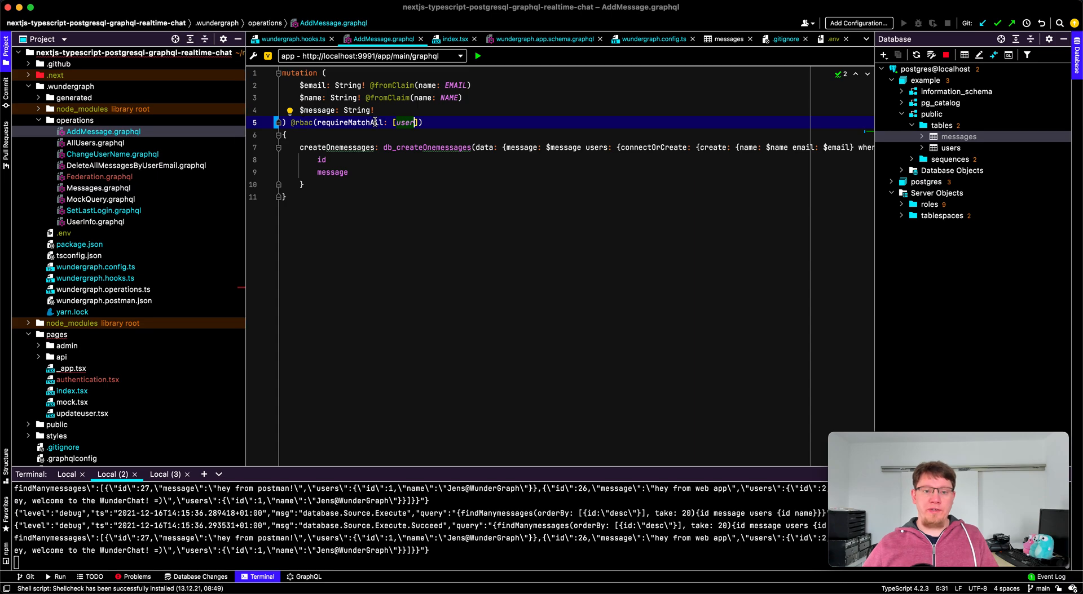
pyautogui.press('Backspace')
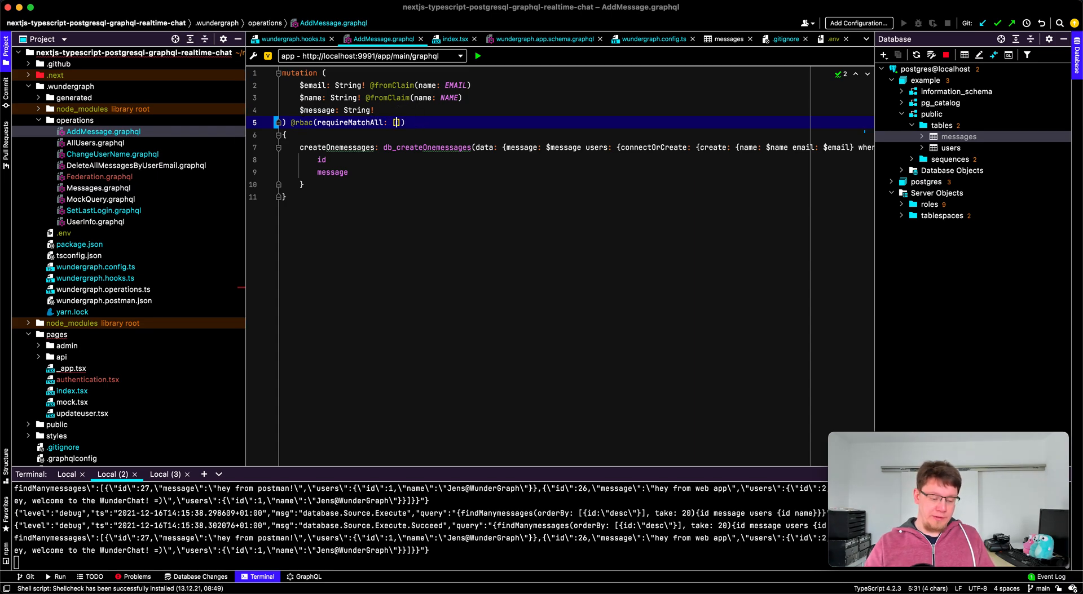
pyautogui.write('superadmin')
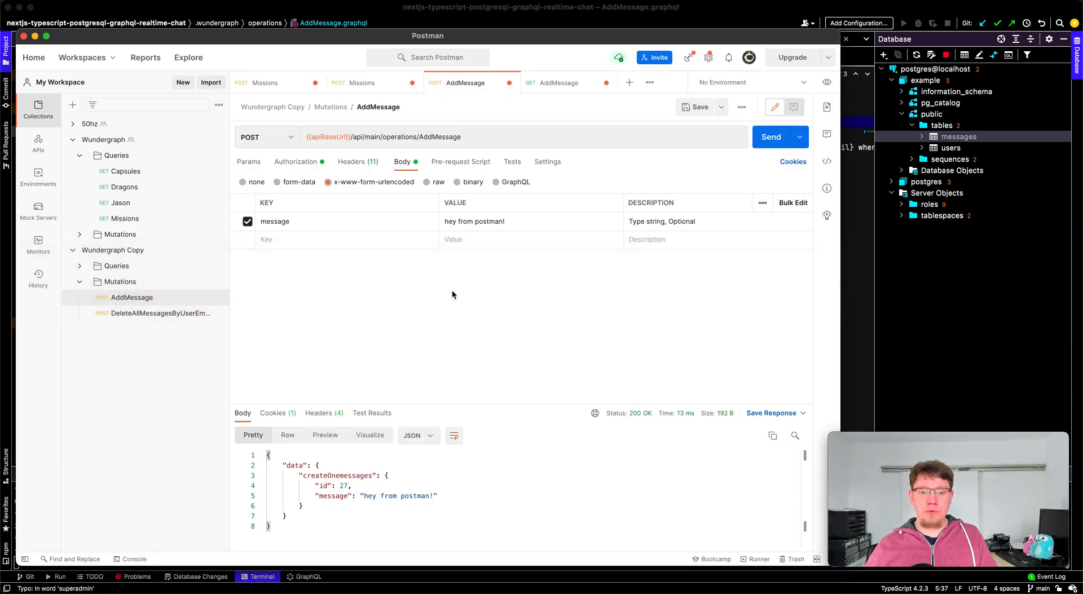
# Step: Resend the AddMessage request, which now returns 401 Unauthorized
pyautogui.click(770, 136)
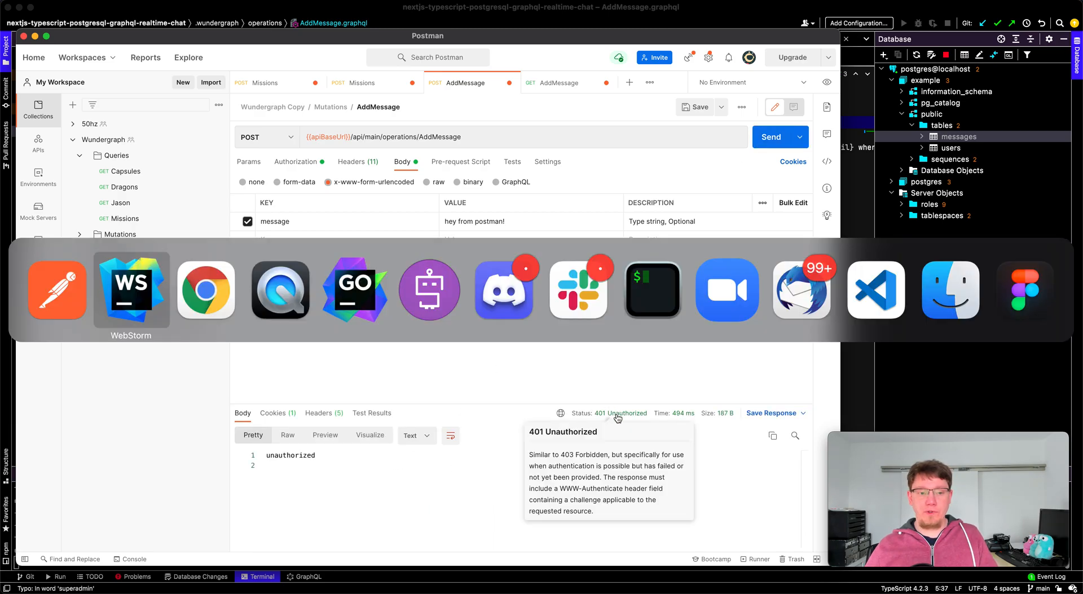
pyautogui.click(131, 289)
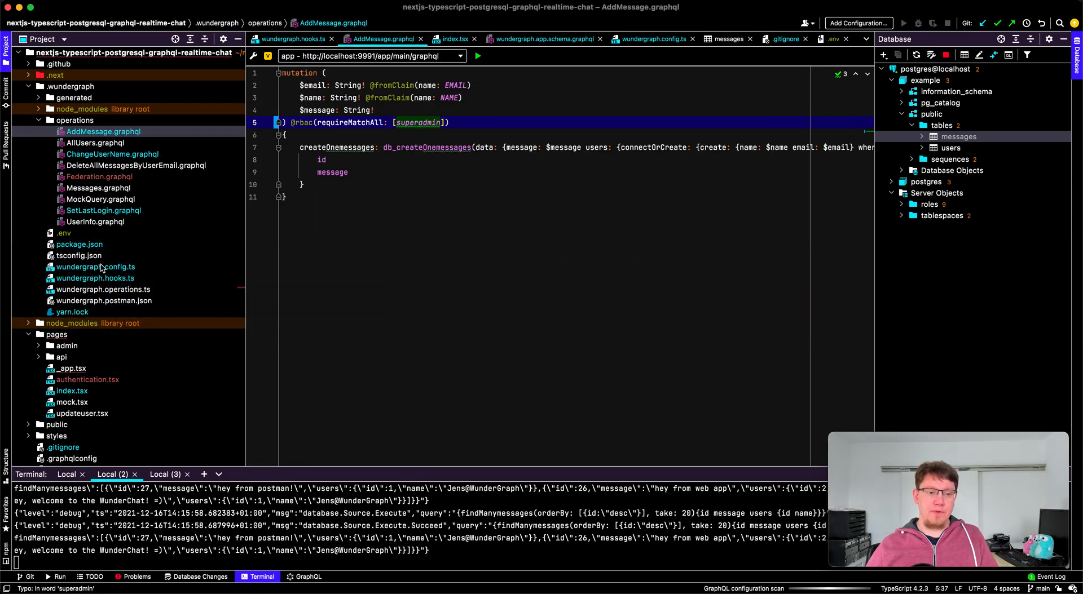
# Step: Activate the second email address in the superAdmins list of wundergraph.hooks.ts
pyautogui.click(96, 267)
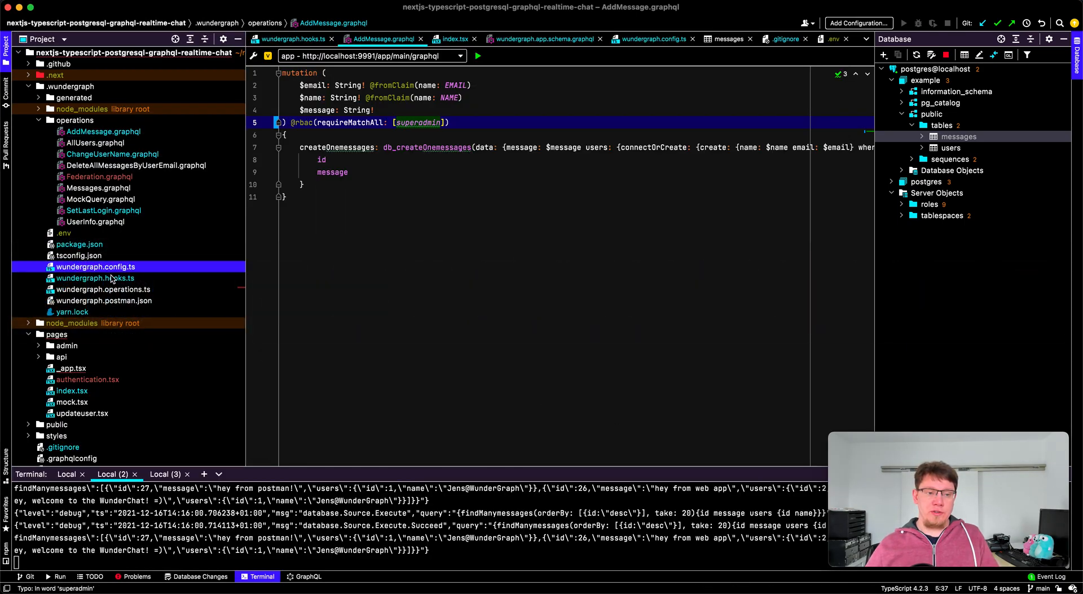
pyautogui.click(94, 278)
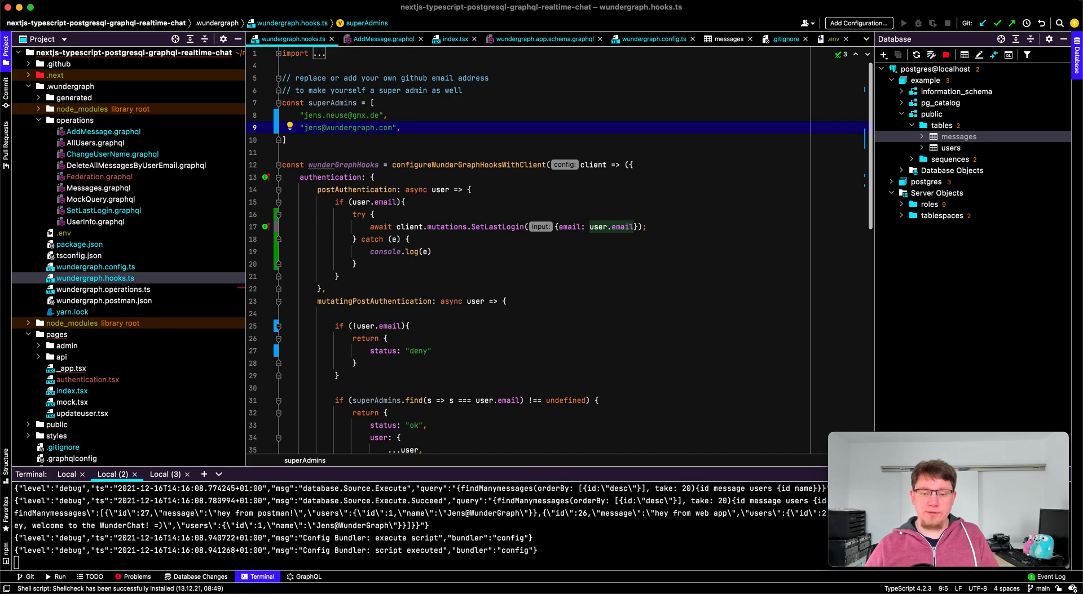
pyautogui.scroll(-3)
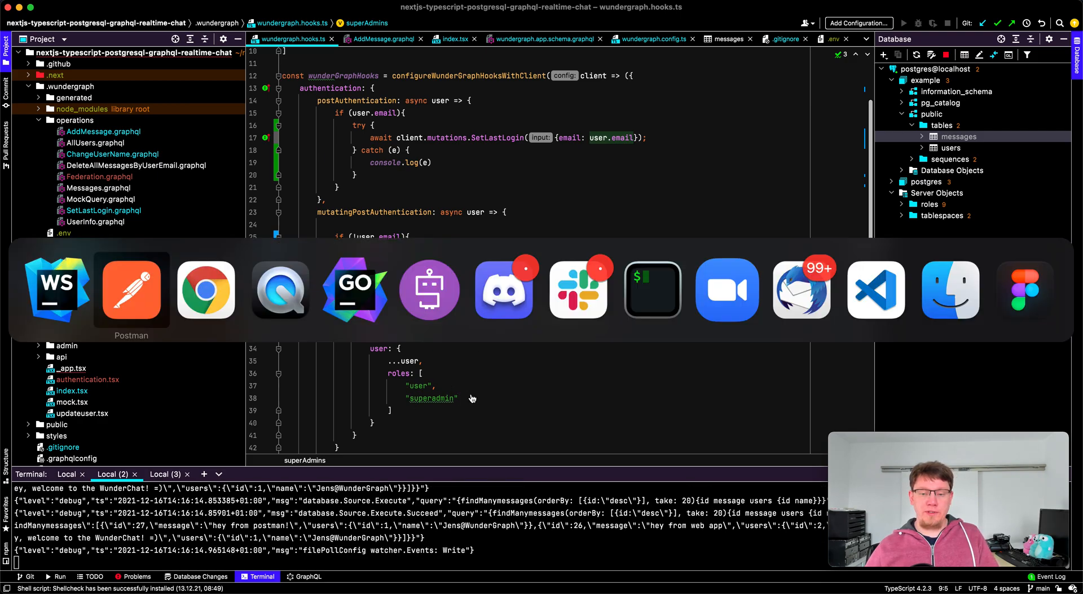
# Step: Request a new Auth0 OAuth2 access token for AddMessage and let the browser return it to Postman
pyautogui.click(131, 288)
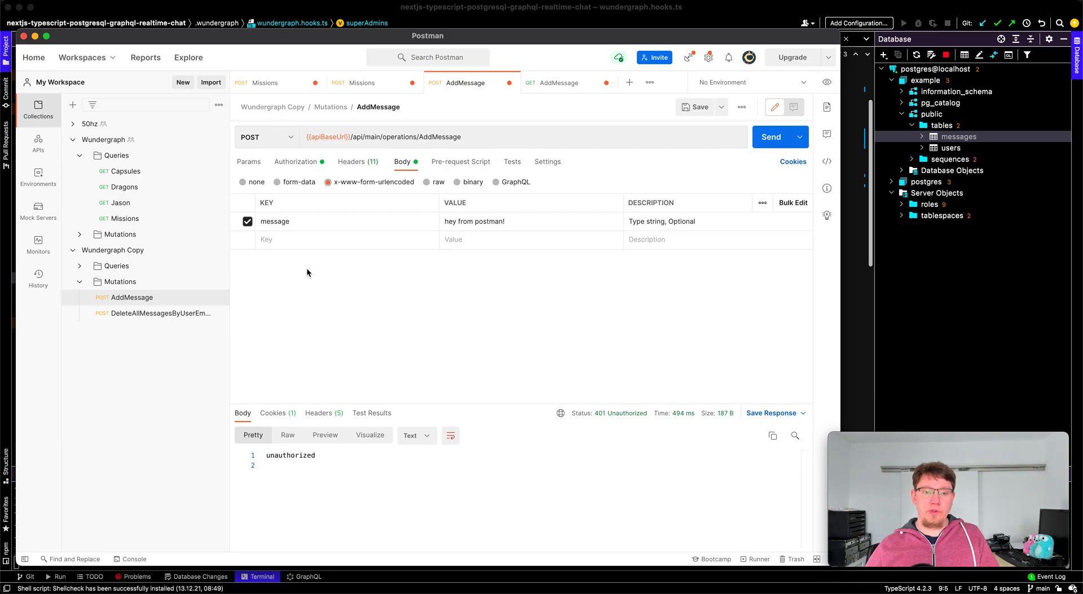
pyautogui.click(294, 161)
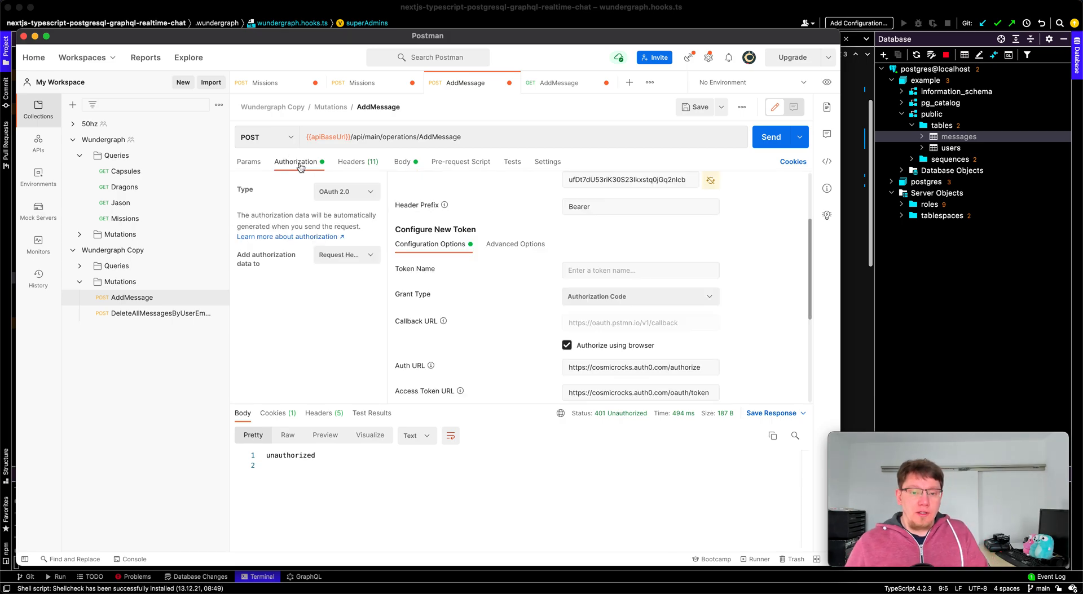
pyautogui.scroll(-3)
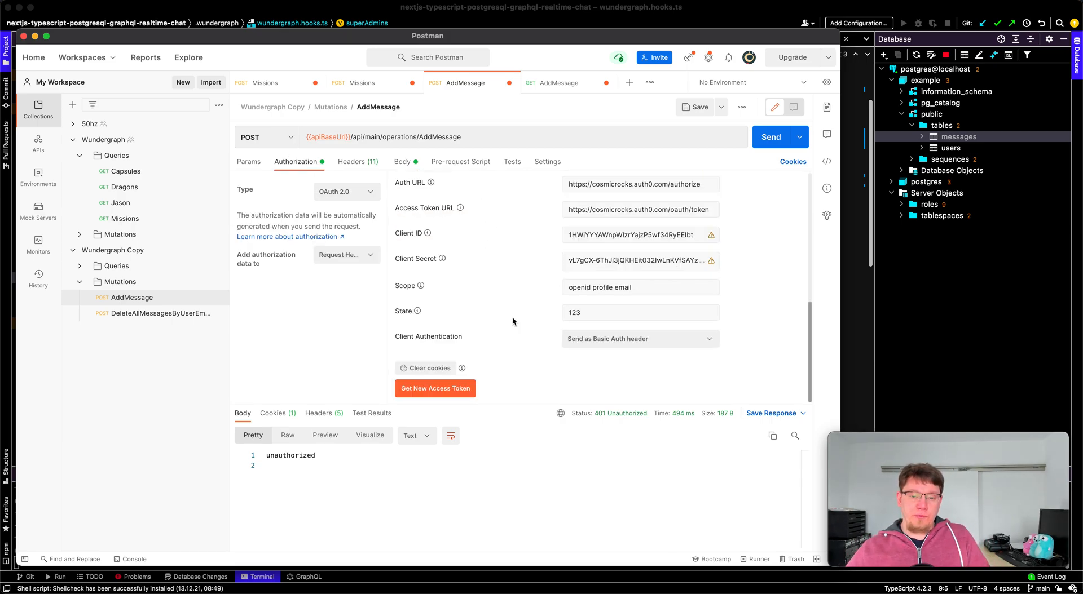
pyautogui.click(435, 388)
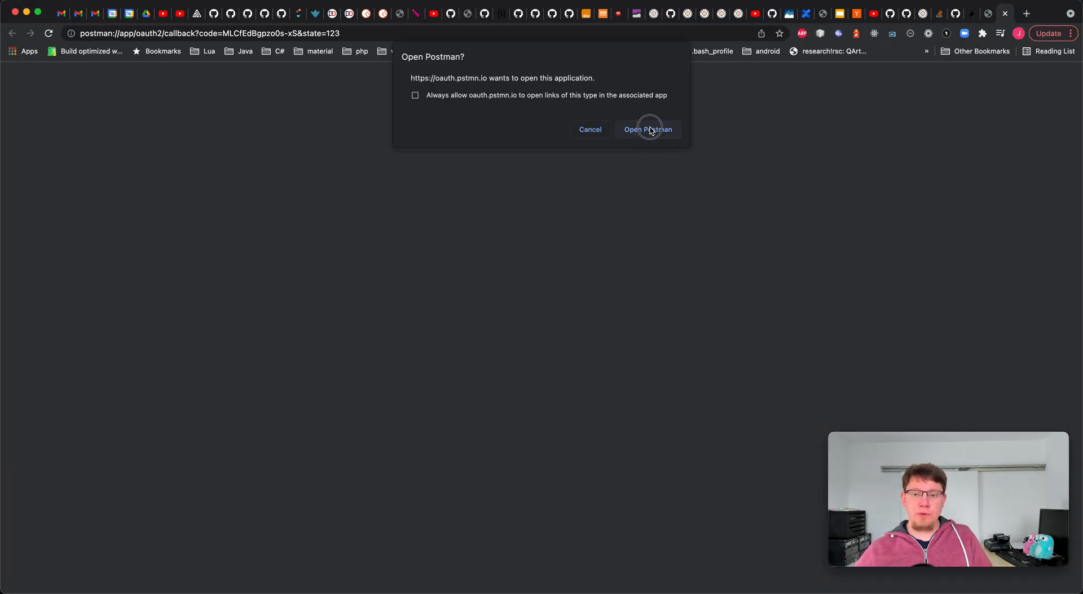
pyautogui.click(648, 128)
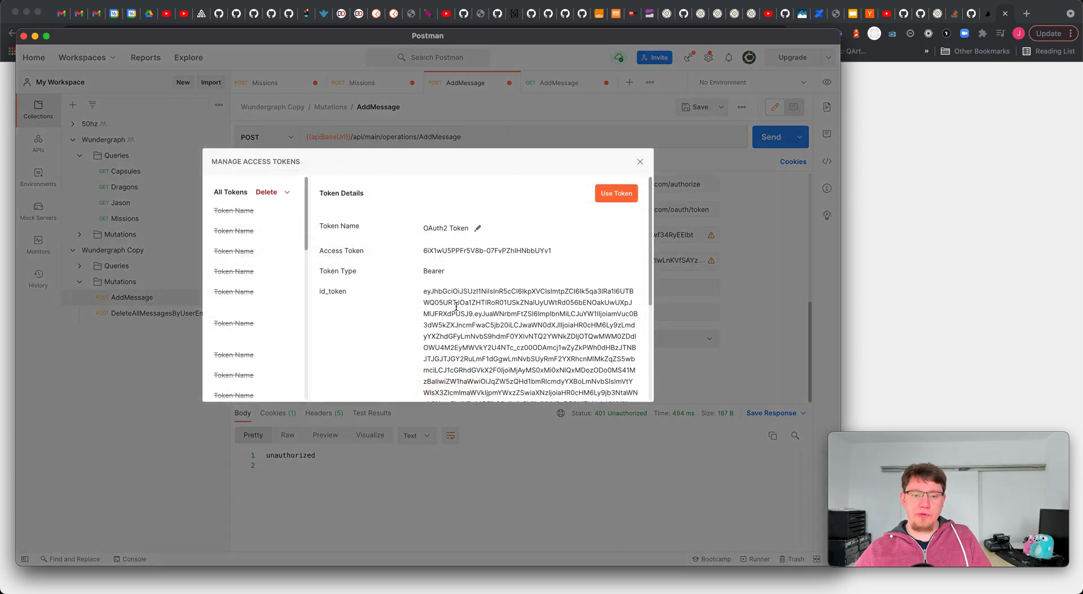
# Step: Use the new token, resend the user info request to see user and superadmin roles, then return to AddMessage authorization
pyautogui.click(615, 193)
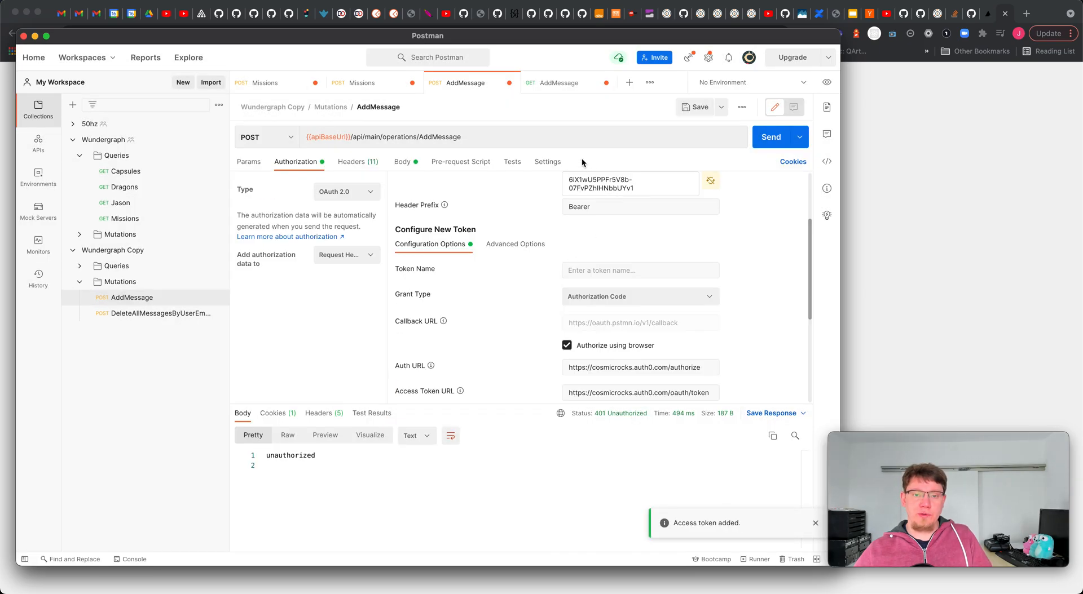
pyautogui.click(559, 82)
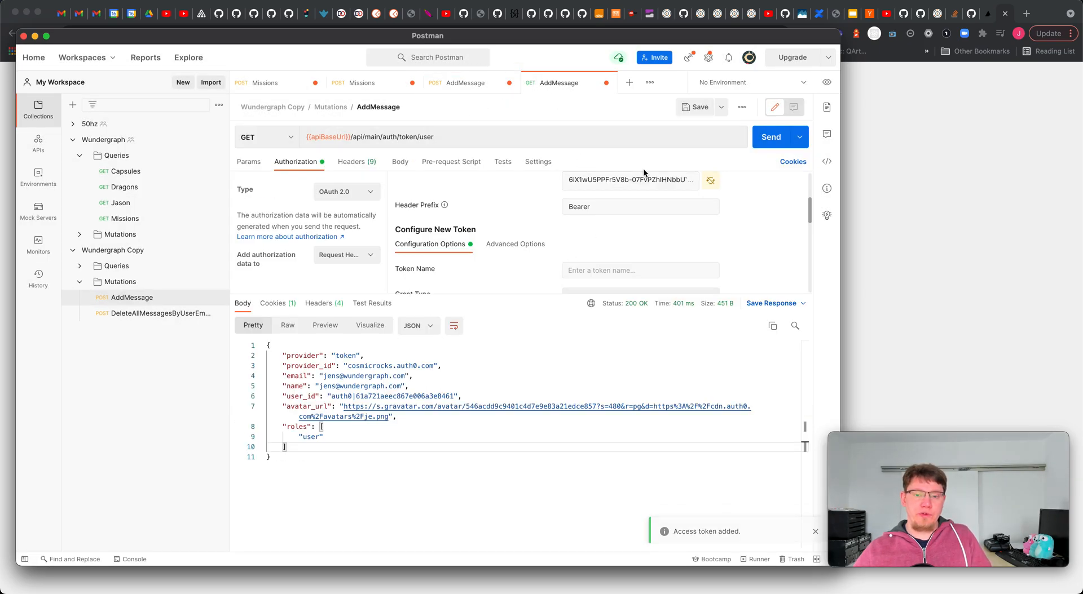
pyautogui.click(770, 137)
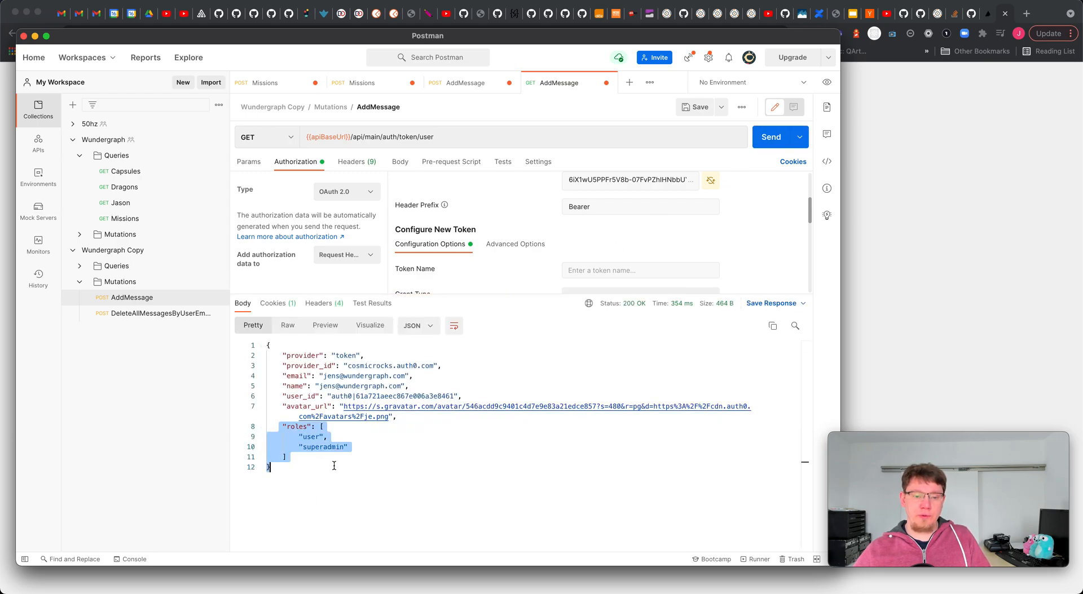
pyautogui.click(325, 447)
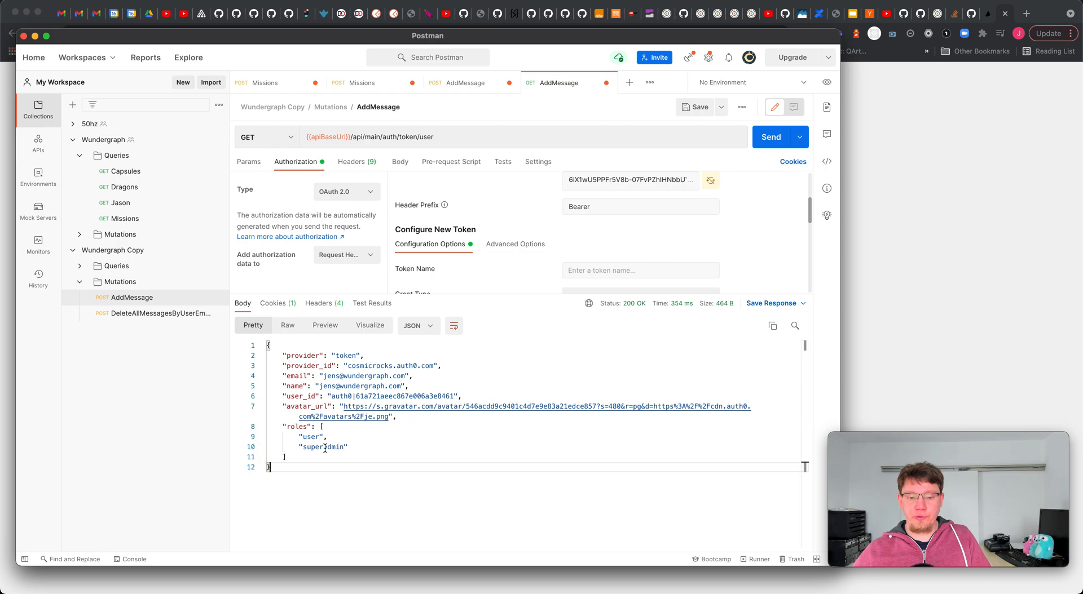
pyautogui.click(465, 82)
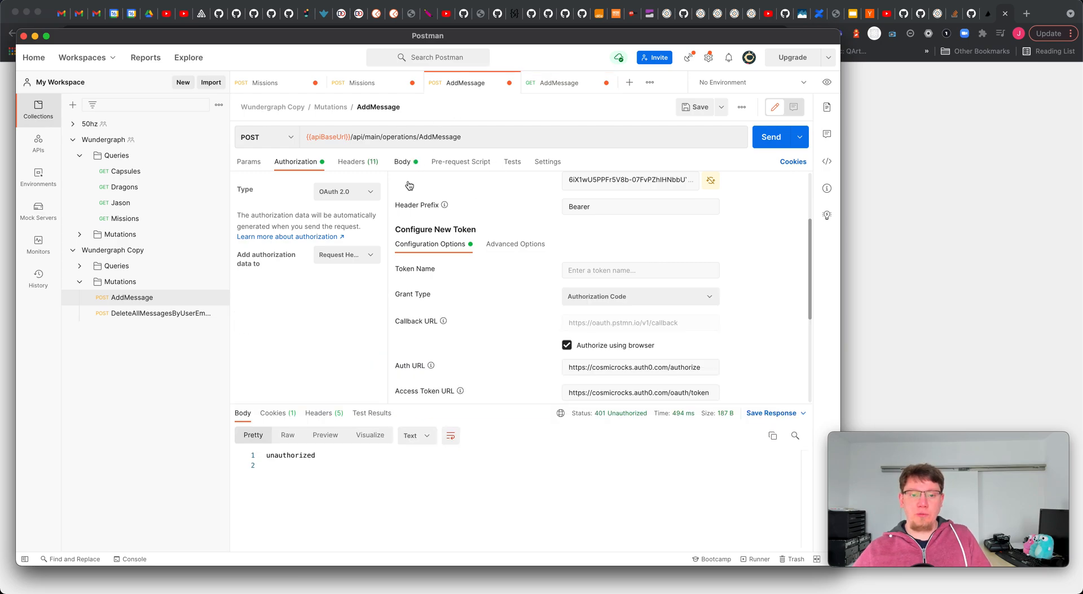
pyautogui.moveTo(482, 212)
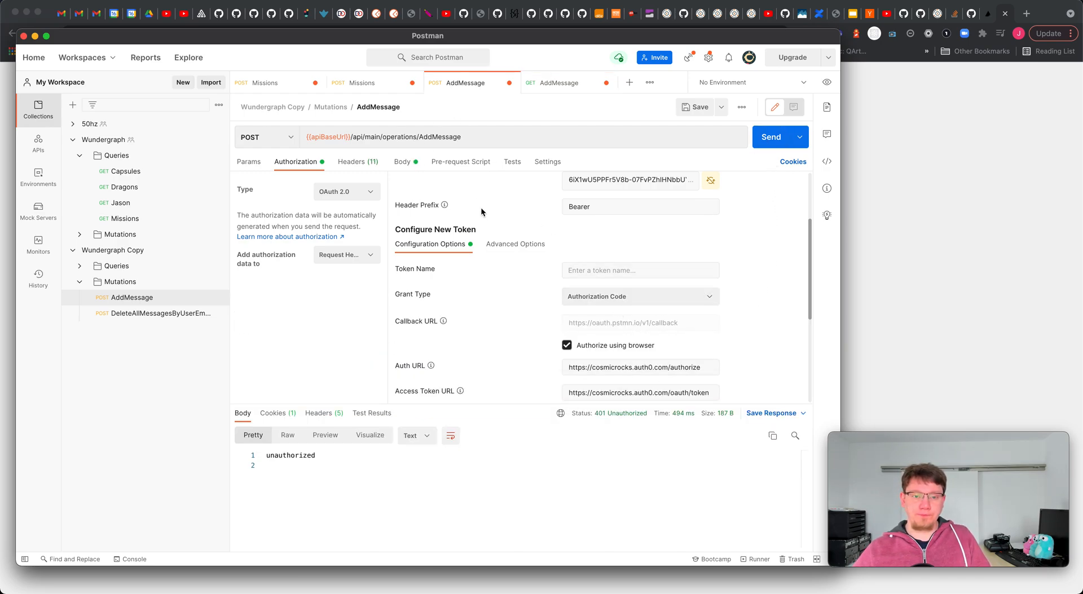
# Step: Change the body message to "hey from postman! (as superadmin)" and send the AddMessage request
pyautogui.click(402, 162)
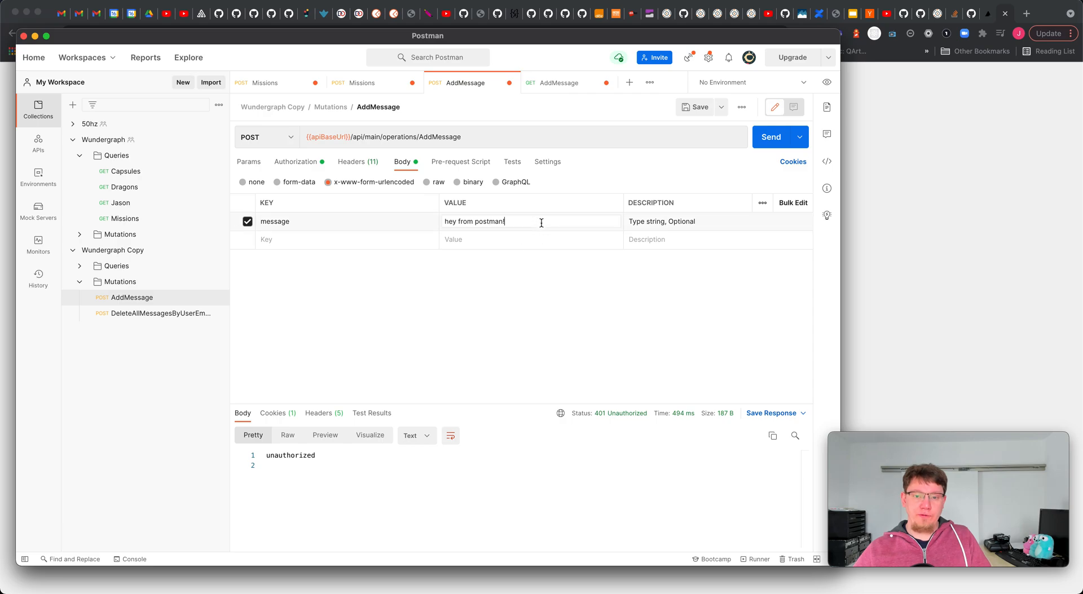
pyautogui.write('(as a')
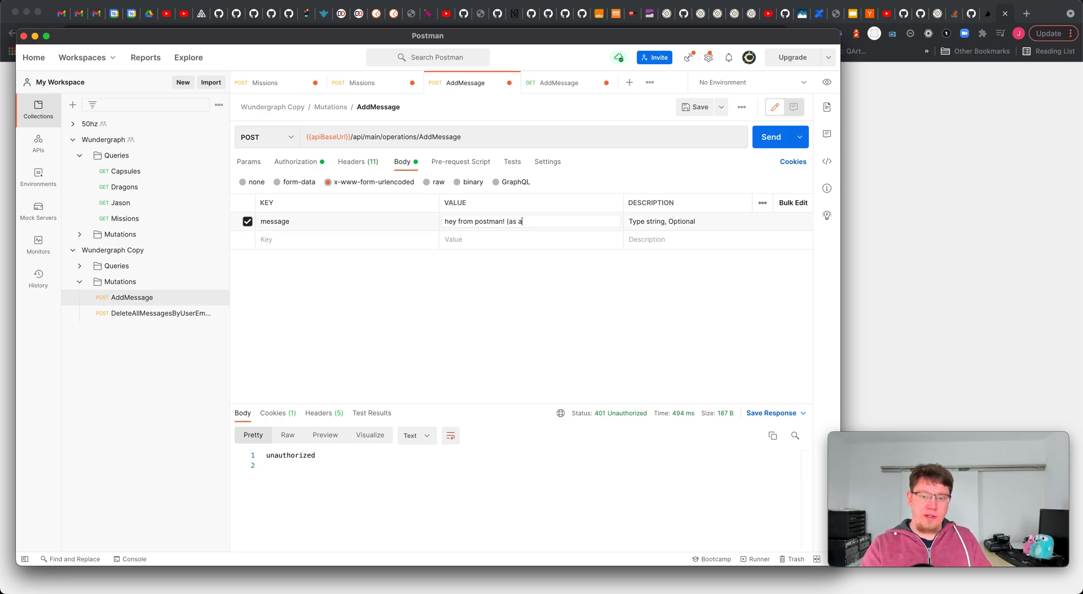
pyautogui.write('superadmin')
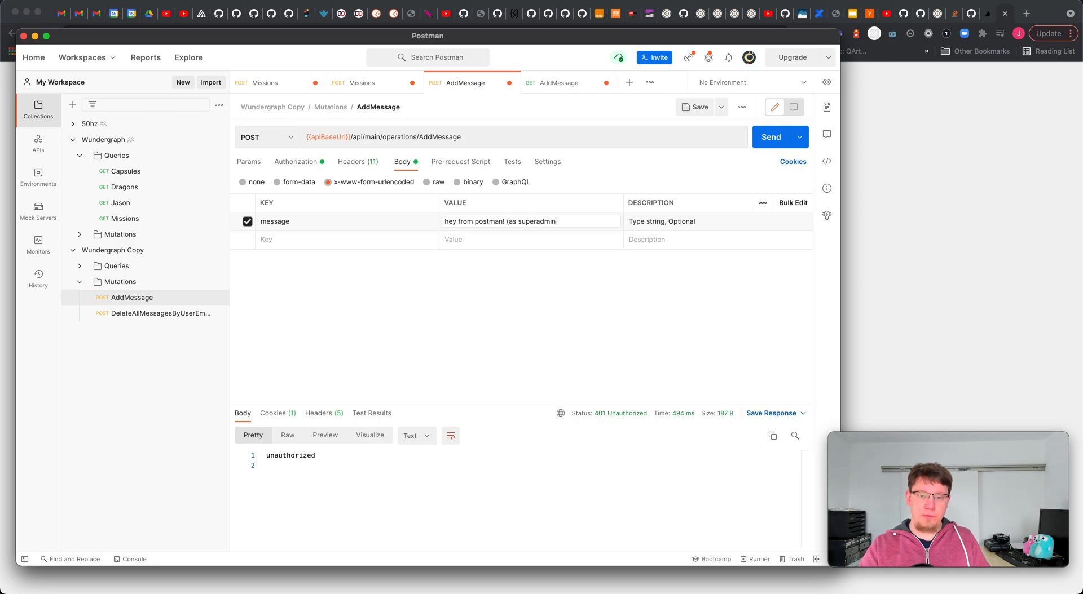
pyautogui.moveTo(754, 159)
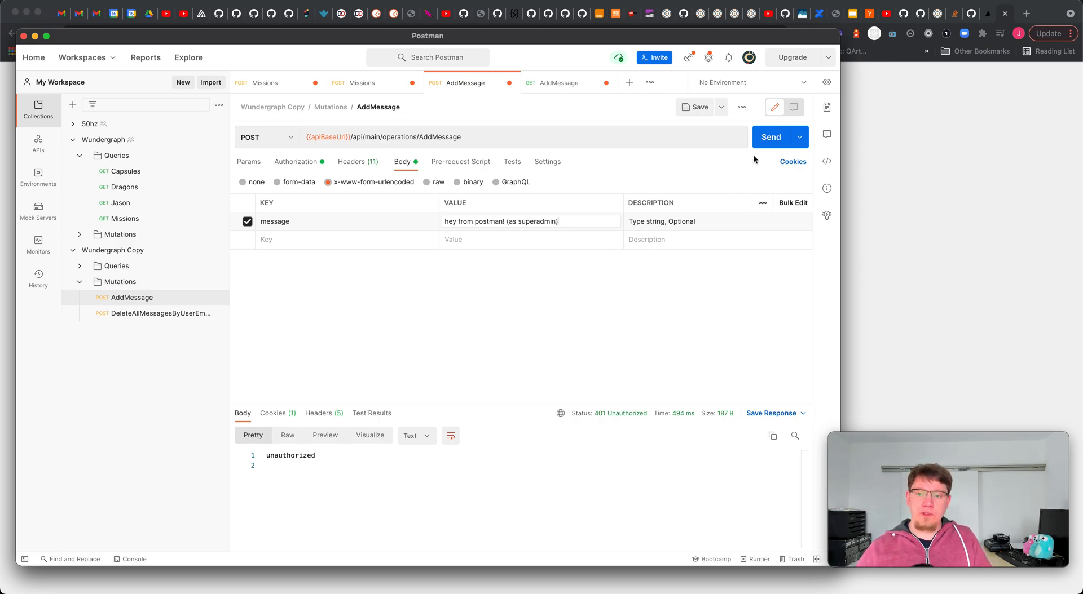
pyautogui.click(770, 136)
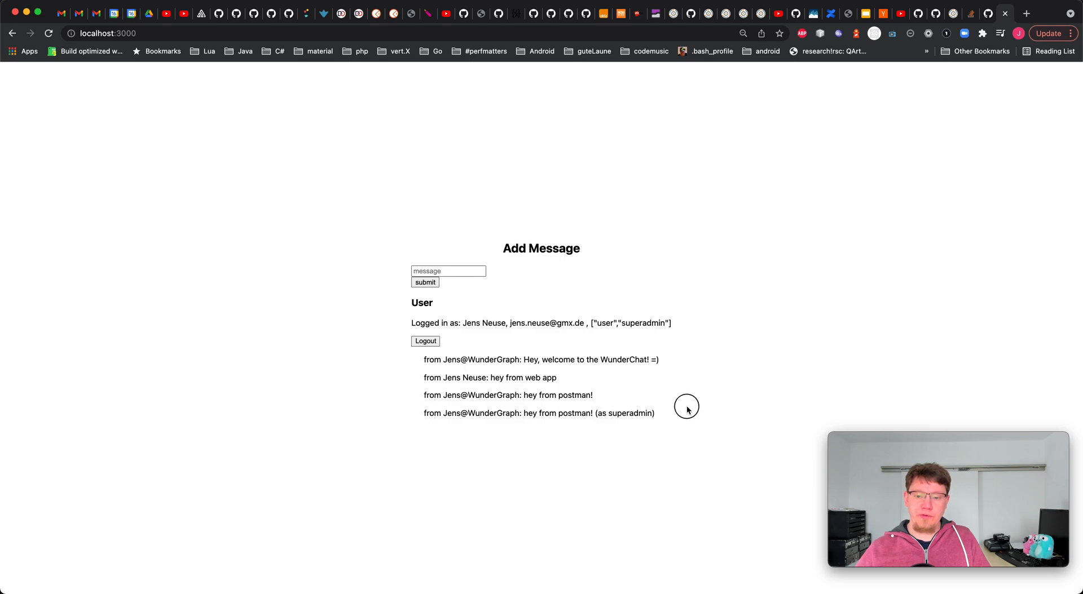
pyautogui.moveTo(639, 405)
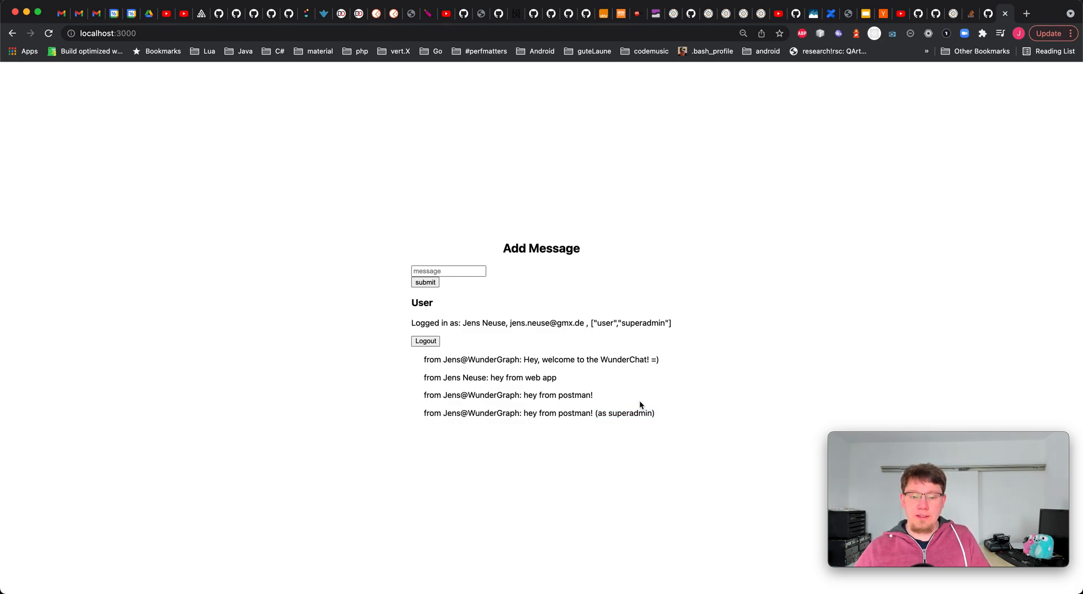
# Step: Log out of WunderChat and sign back in through Auth0
pyautogui.click(425, 340)
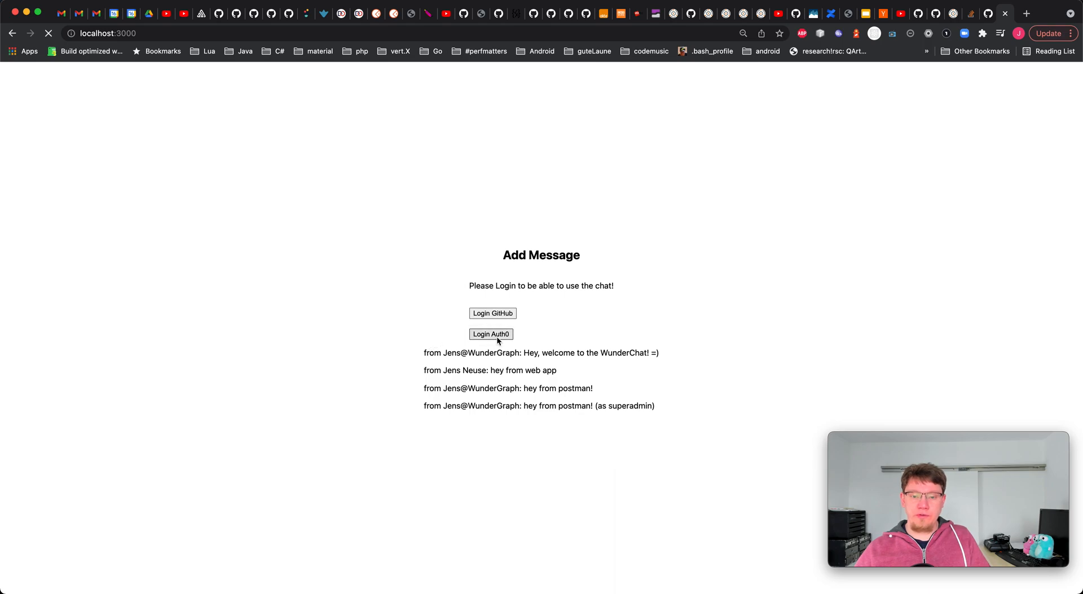
pyautogui.click(490, 334)
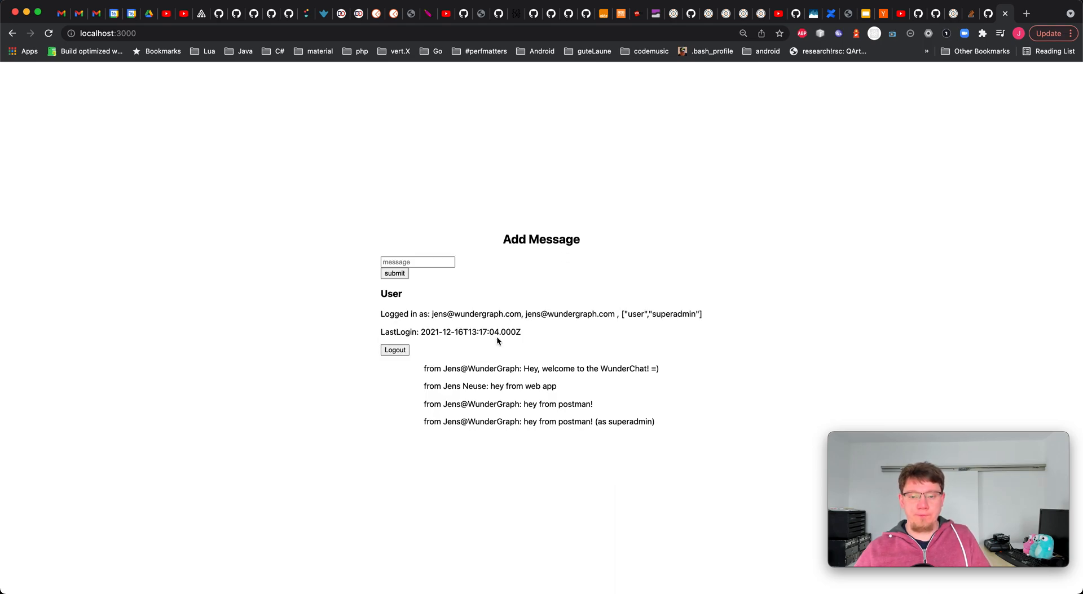
pyautogui.moveTo(727, 312)
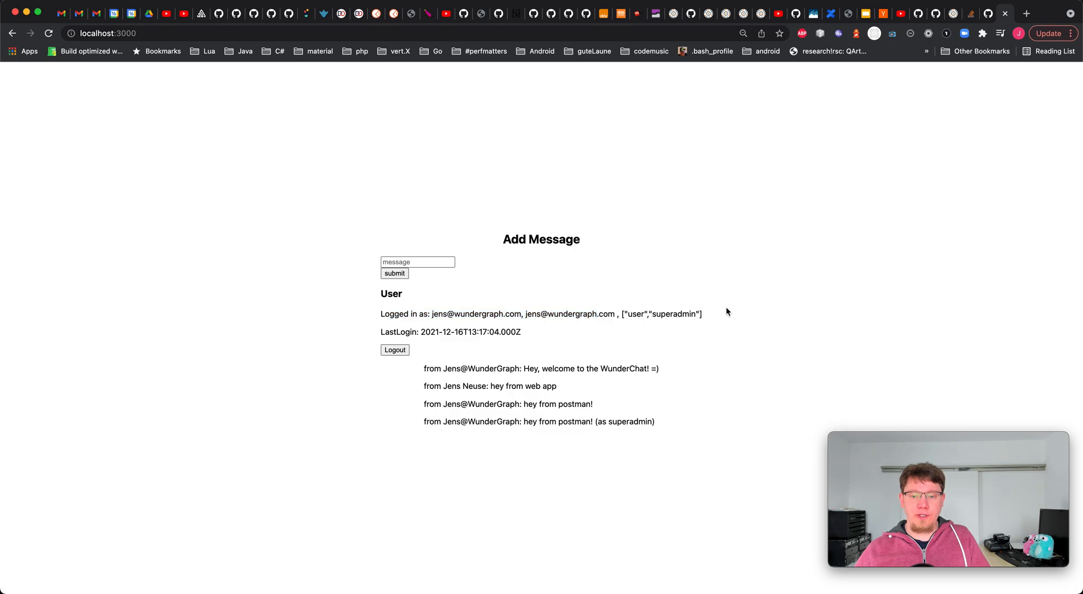
pyautogui.moveTo(543, 463)
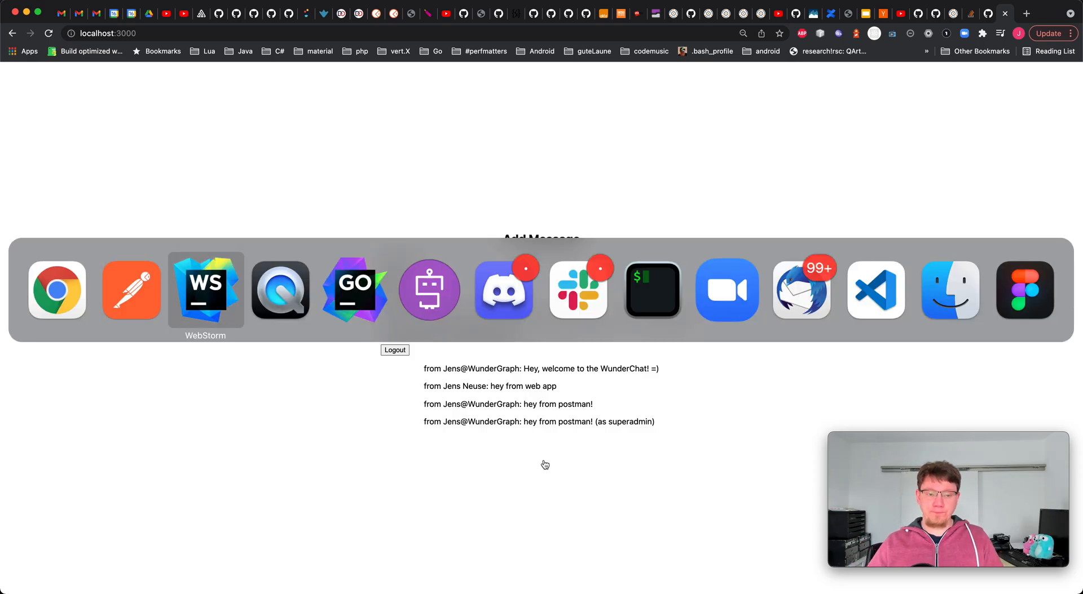
# Step: Review the cookieBased and tokenBased providers with JWKS_URL and USERINFO_ENDPOINT in wundergraph.config.ts
pyautogui.click(205, 289)
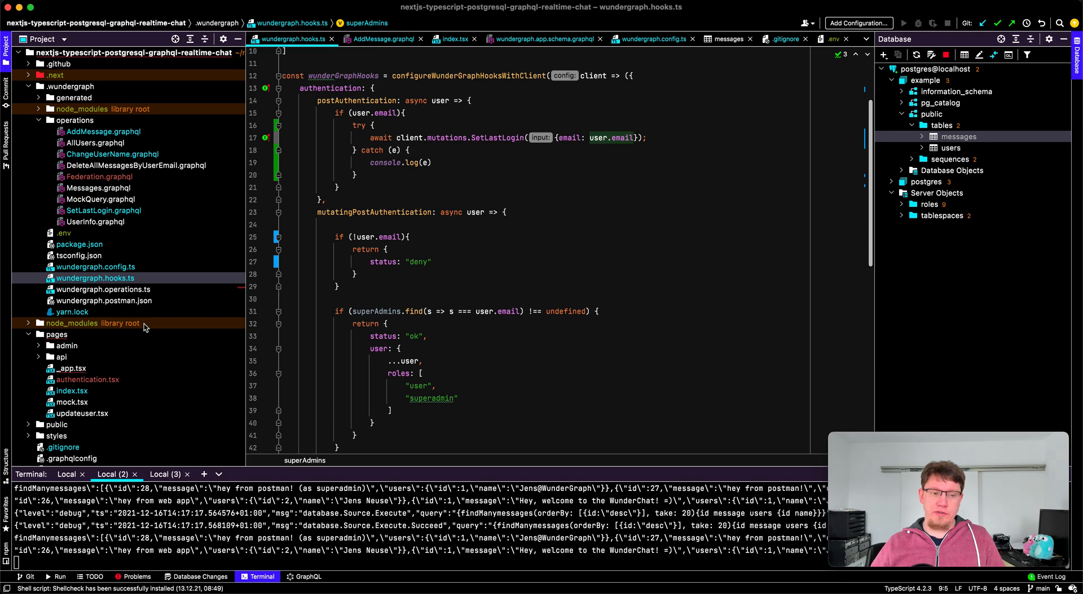
pyautogui.scroll(-3)
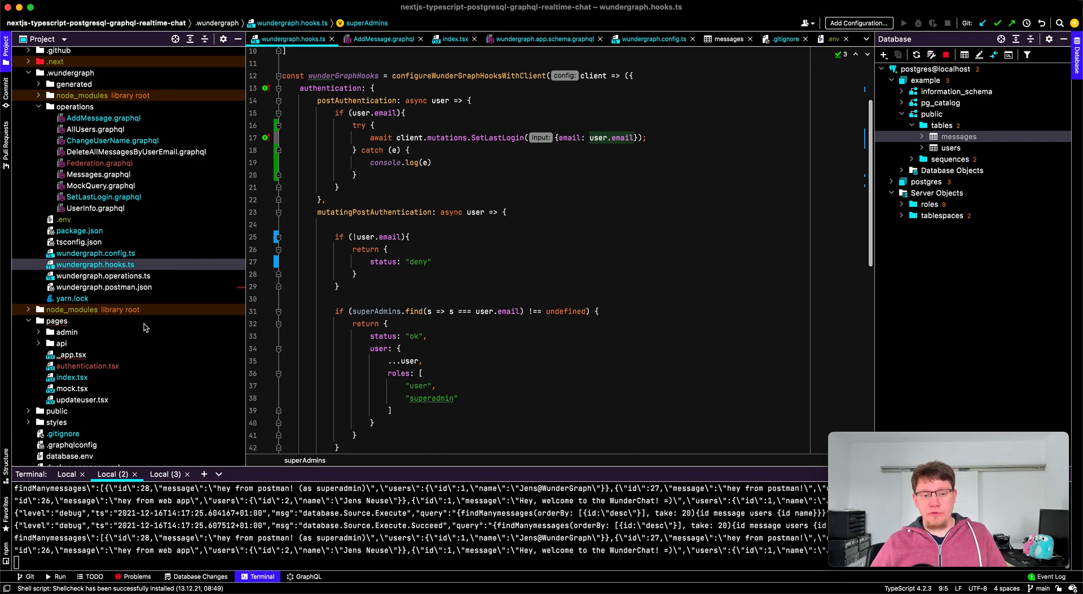
pyautogui.click(94, 254)
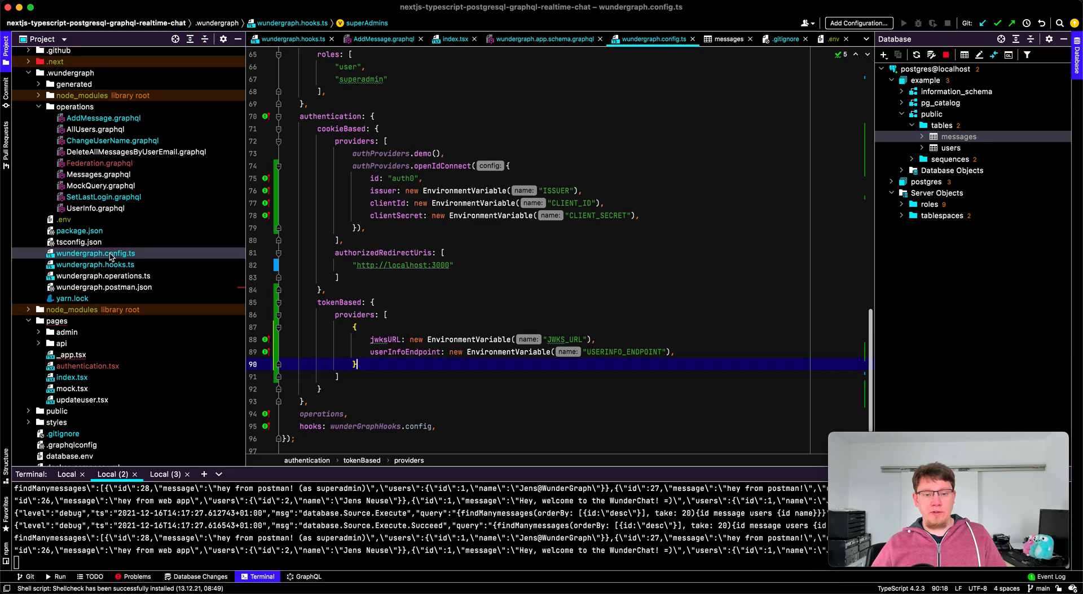
pyautogui.click(339, 128)
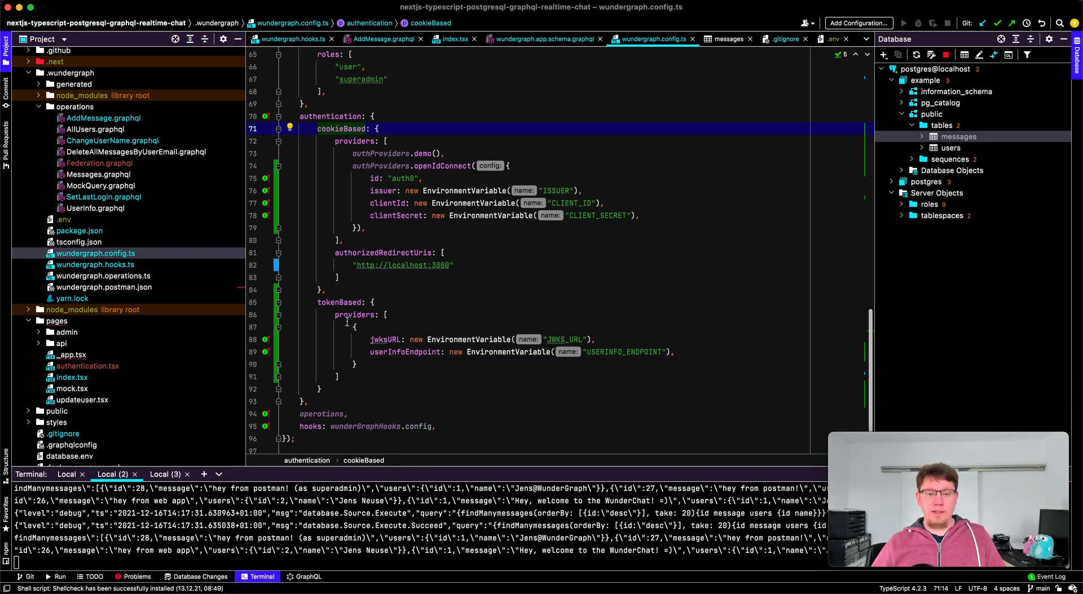
pyautogui.click(354, 315)
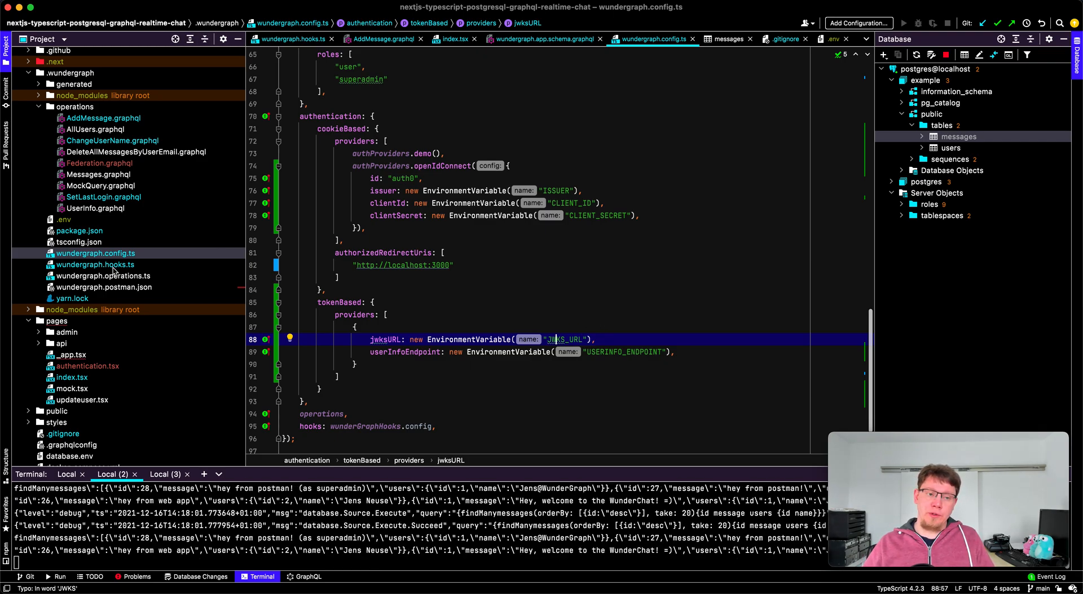
# Step: Review the mutatingPostAuthentication hook's superAdmins check in wundergraph.hooks.ts
pyautogui.click(95, 264)
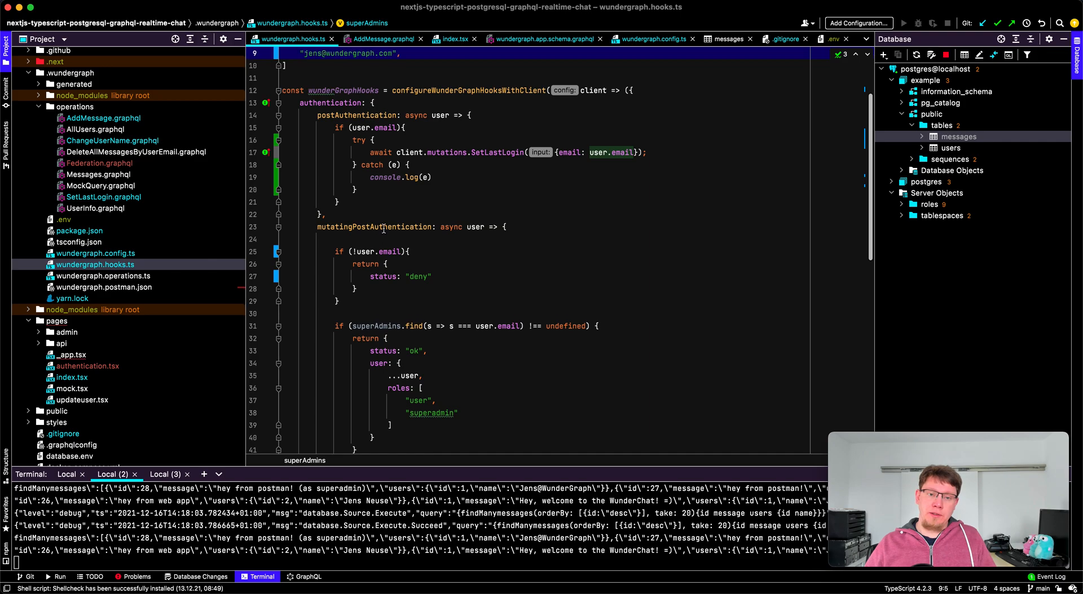
pyautogui.scroll(-3)
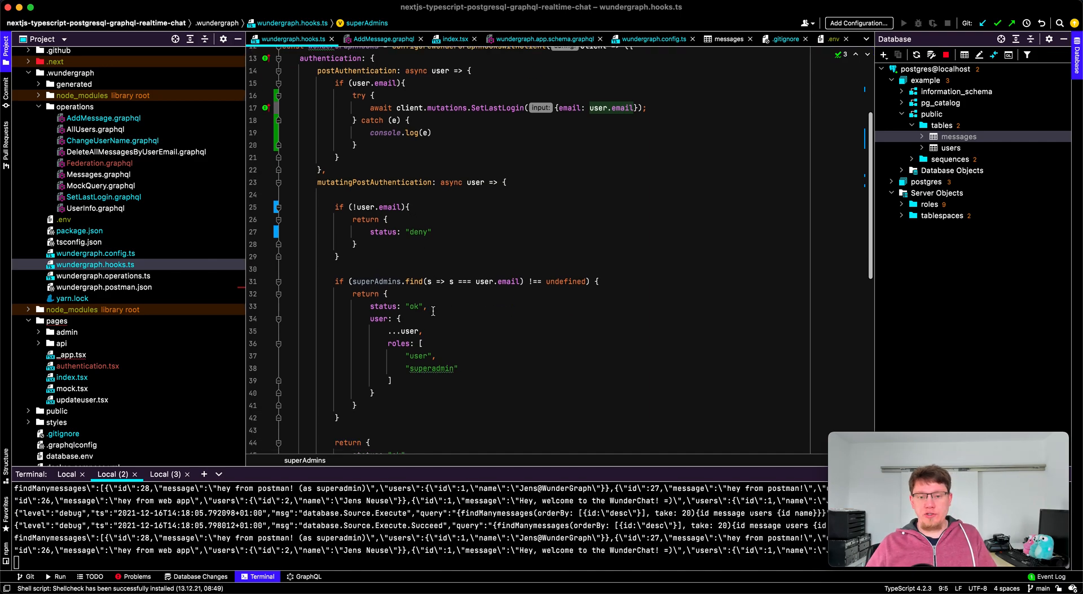
pyautogui.moveTo(377, 267)
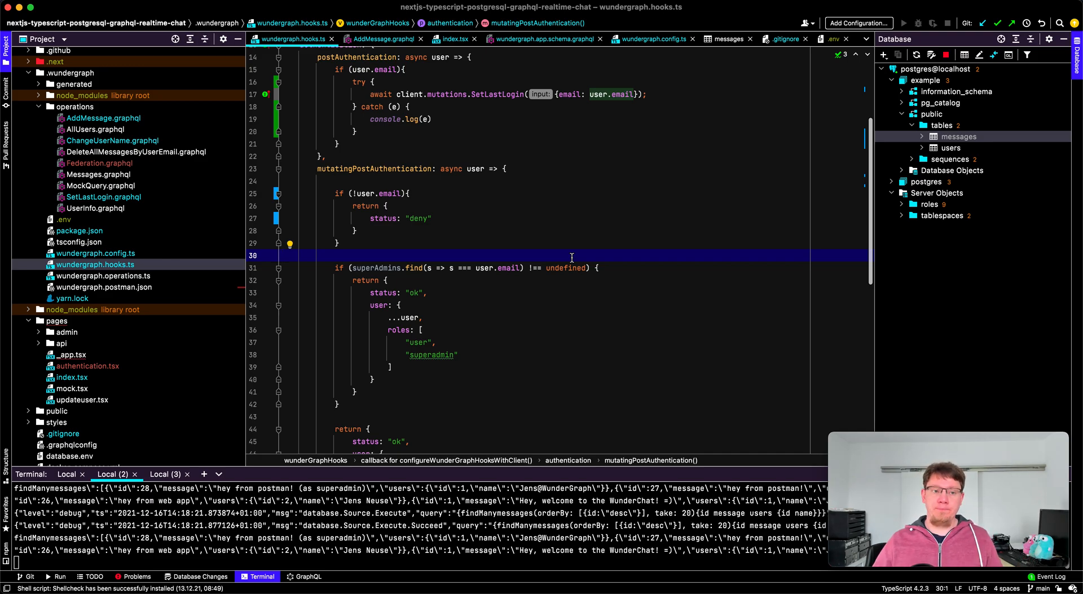
pyautogui.click(378, 39)
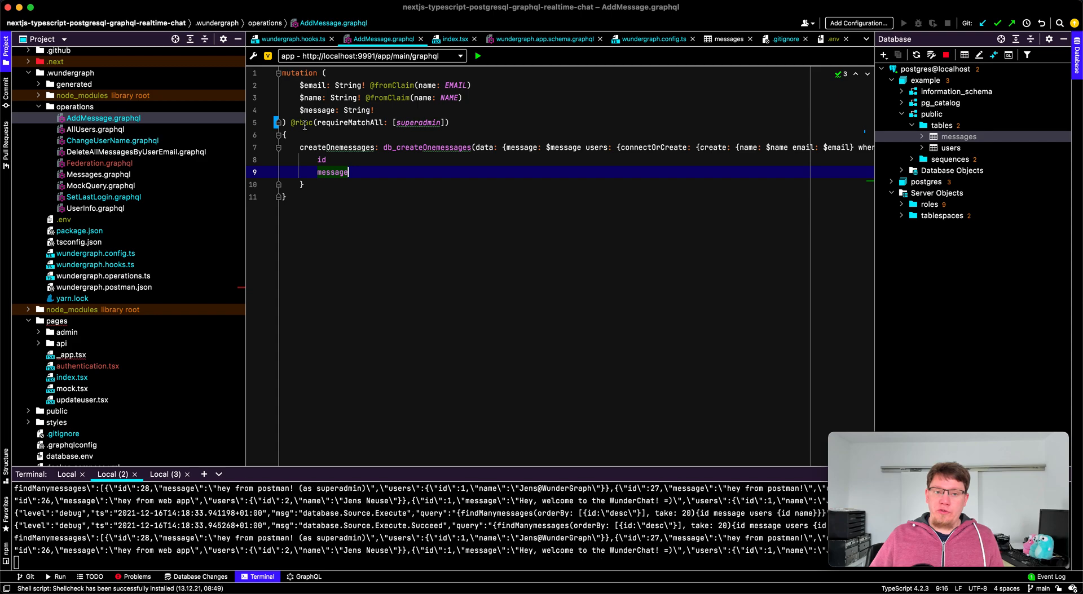
pyautogui.moveTo(359, 123)
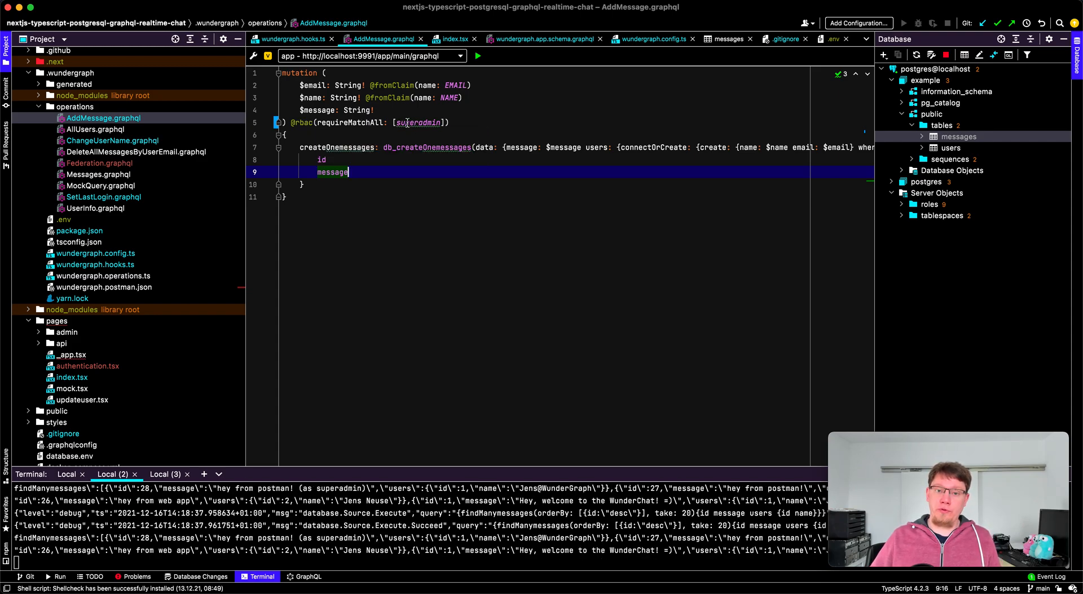
pyautogui.click(449, 122)
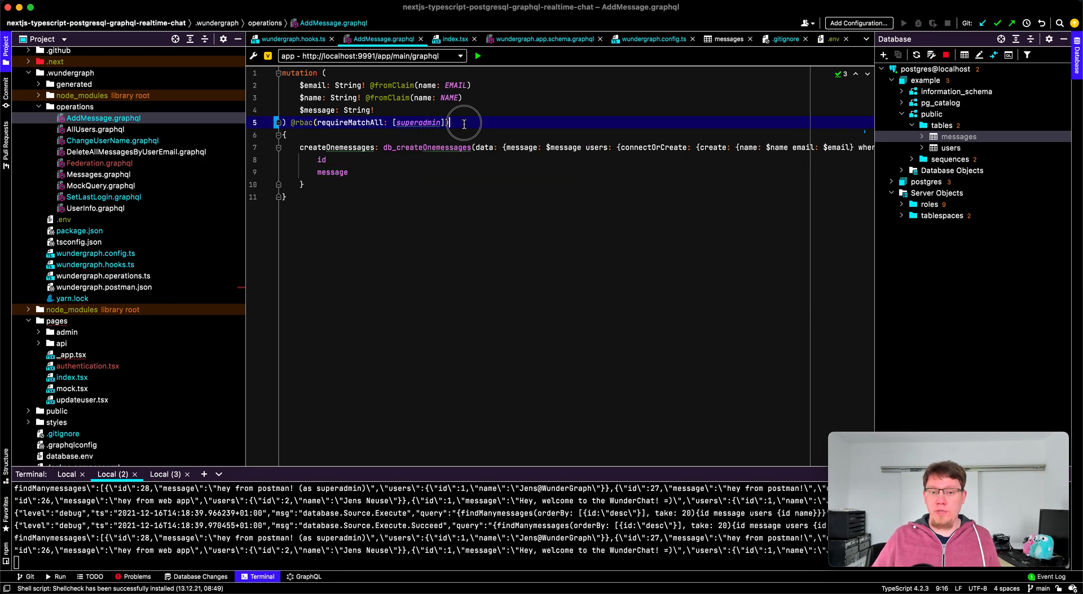